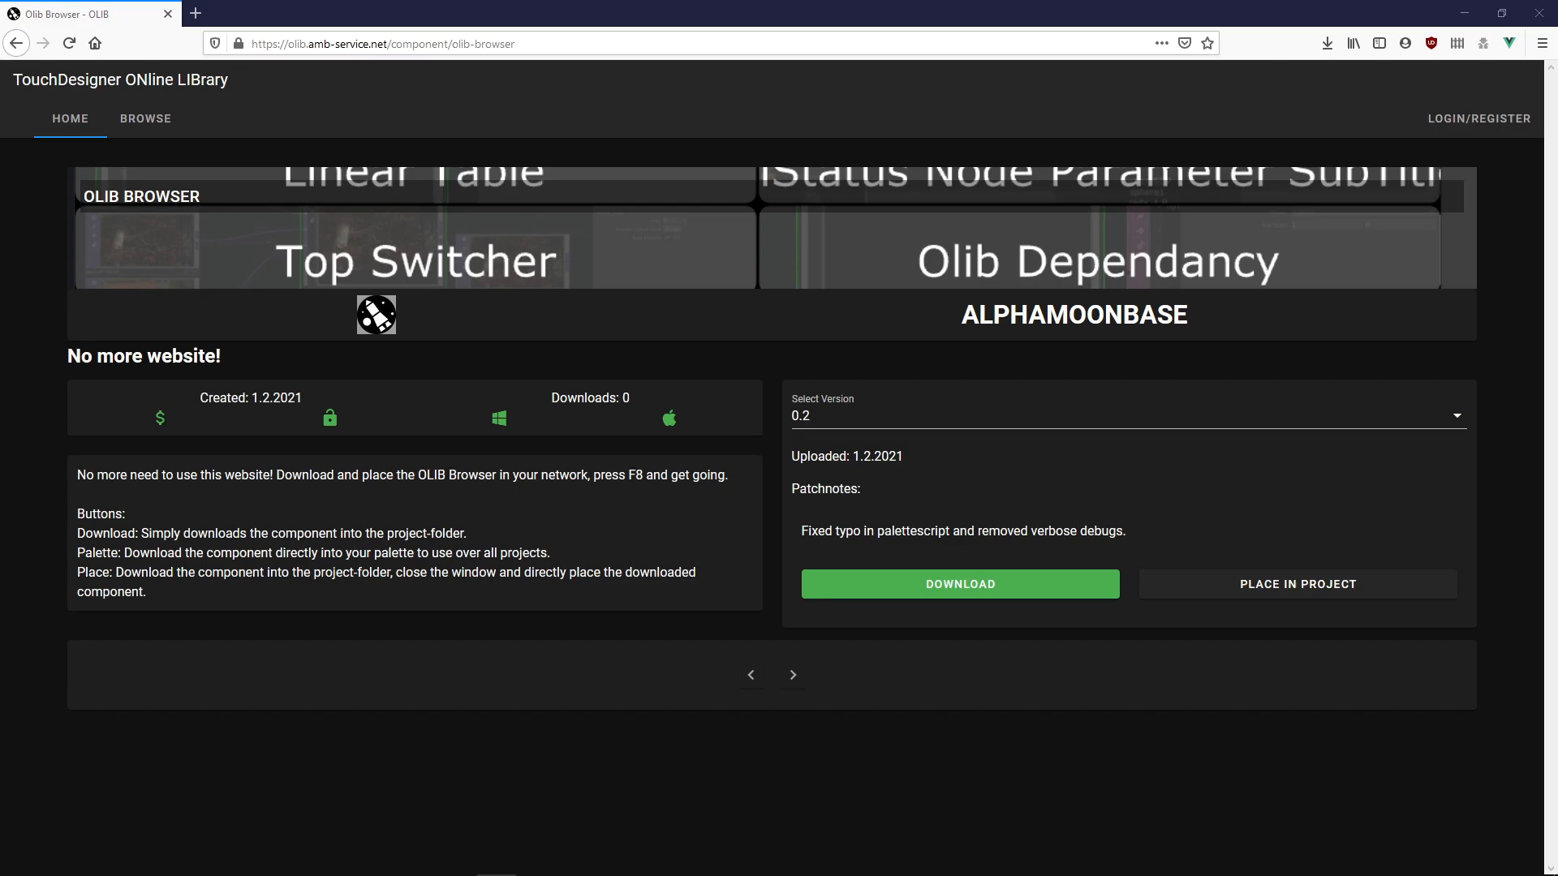
{"action": "mouse_move", "coordinate": [899, 590]}
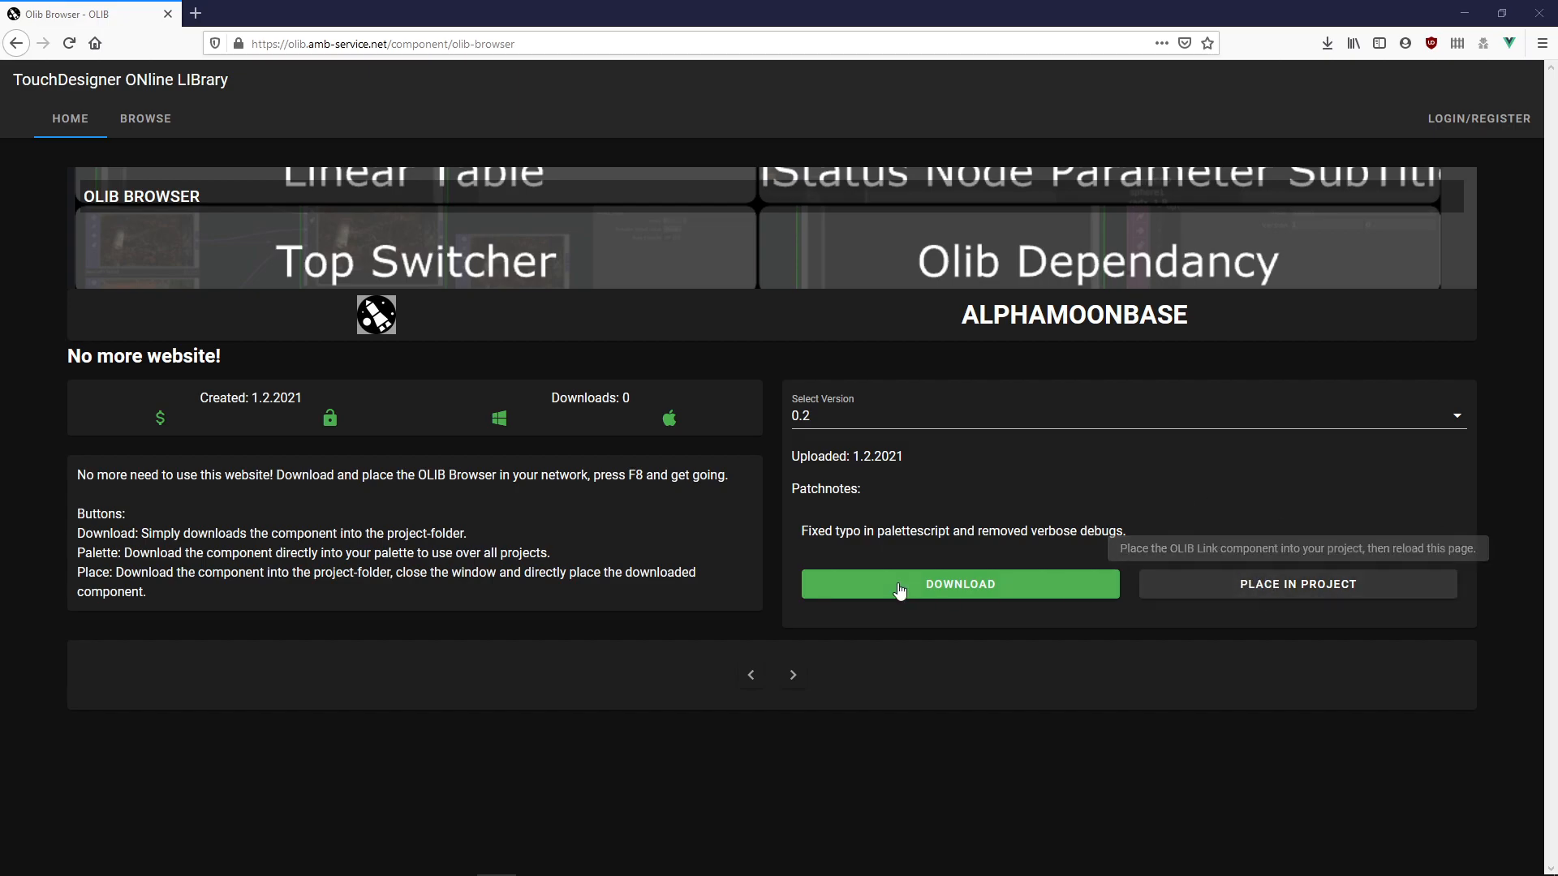
{"action": "mouse_move", "coordinate": [618, 545]}
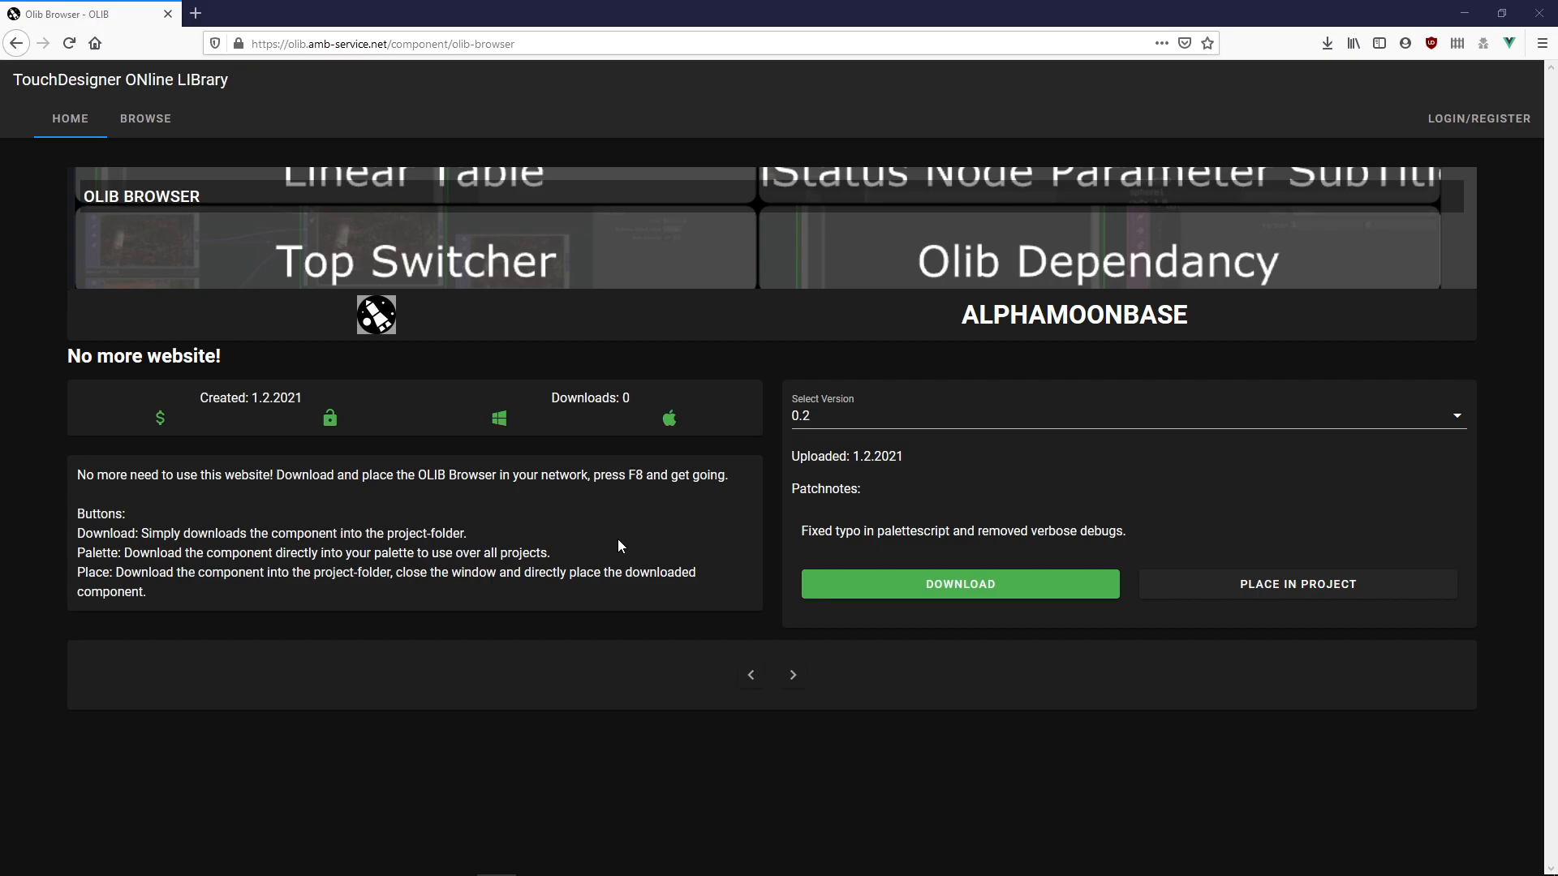
- Move the Olib_Browser COMP up-left and view its library component window
{"action": "key", "text": "alt+tab"}
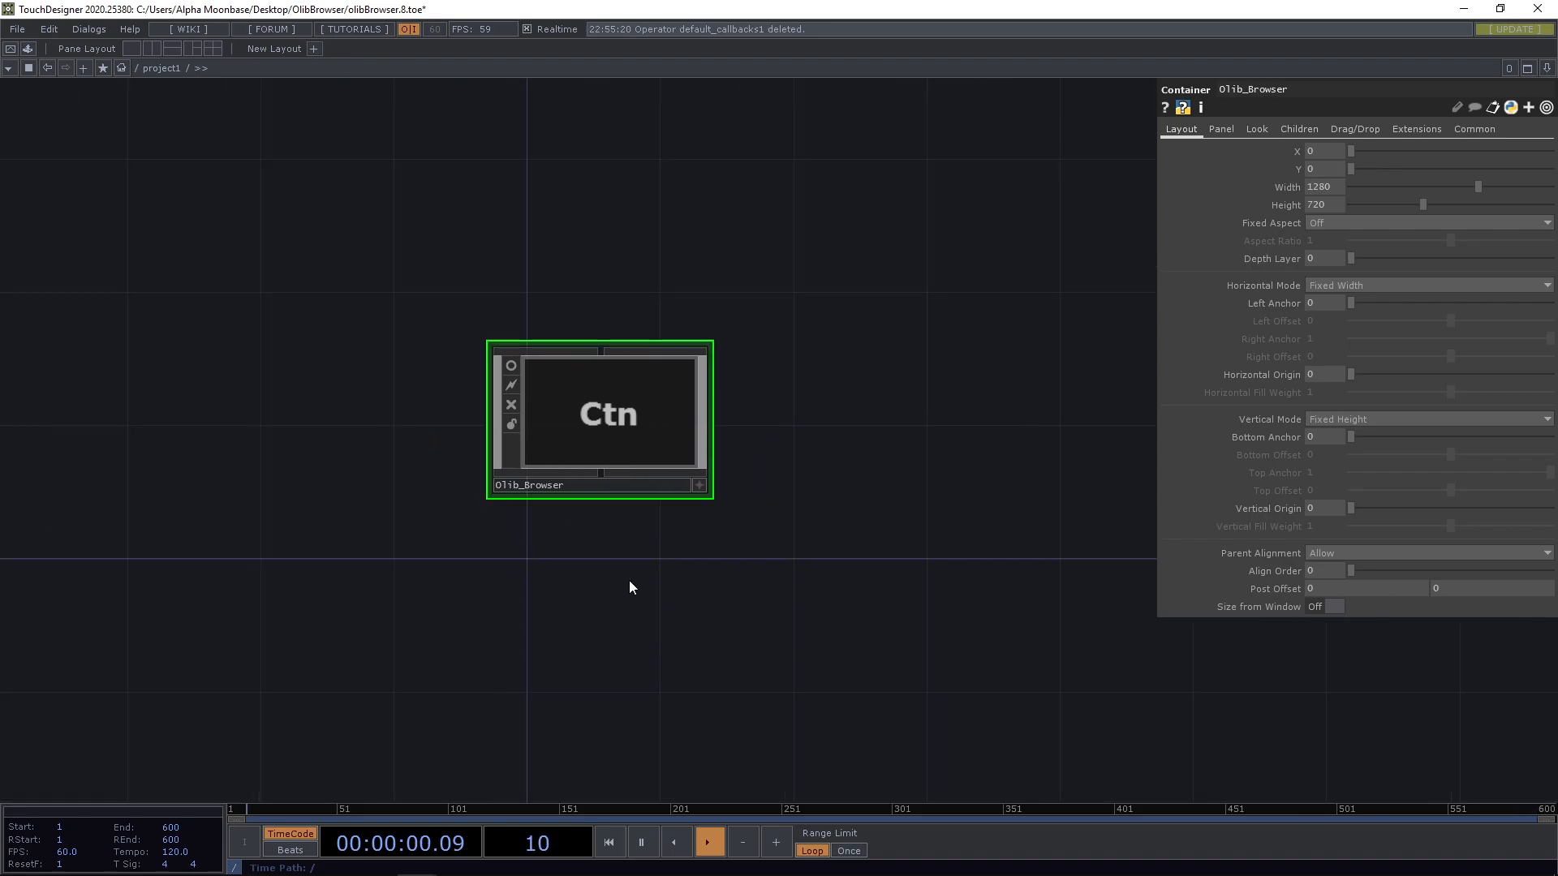
{"action": "left_click_drag", "start_coordinate": [599, 417], "coordinate": [402, 333]}
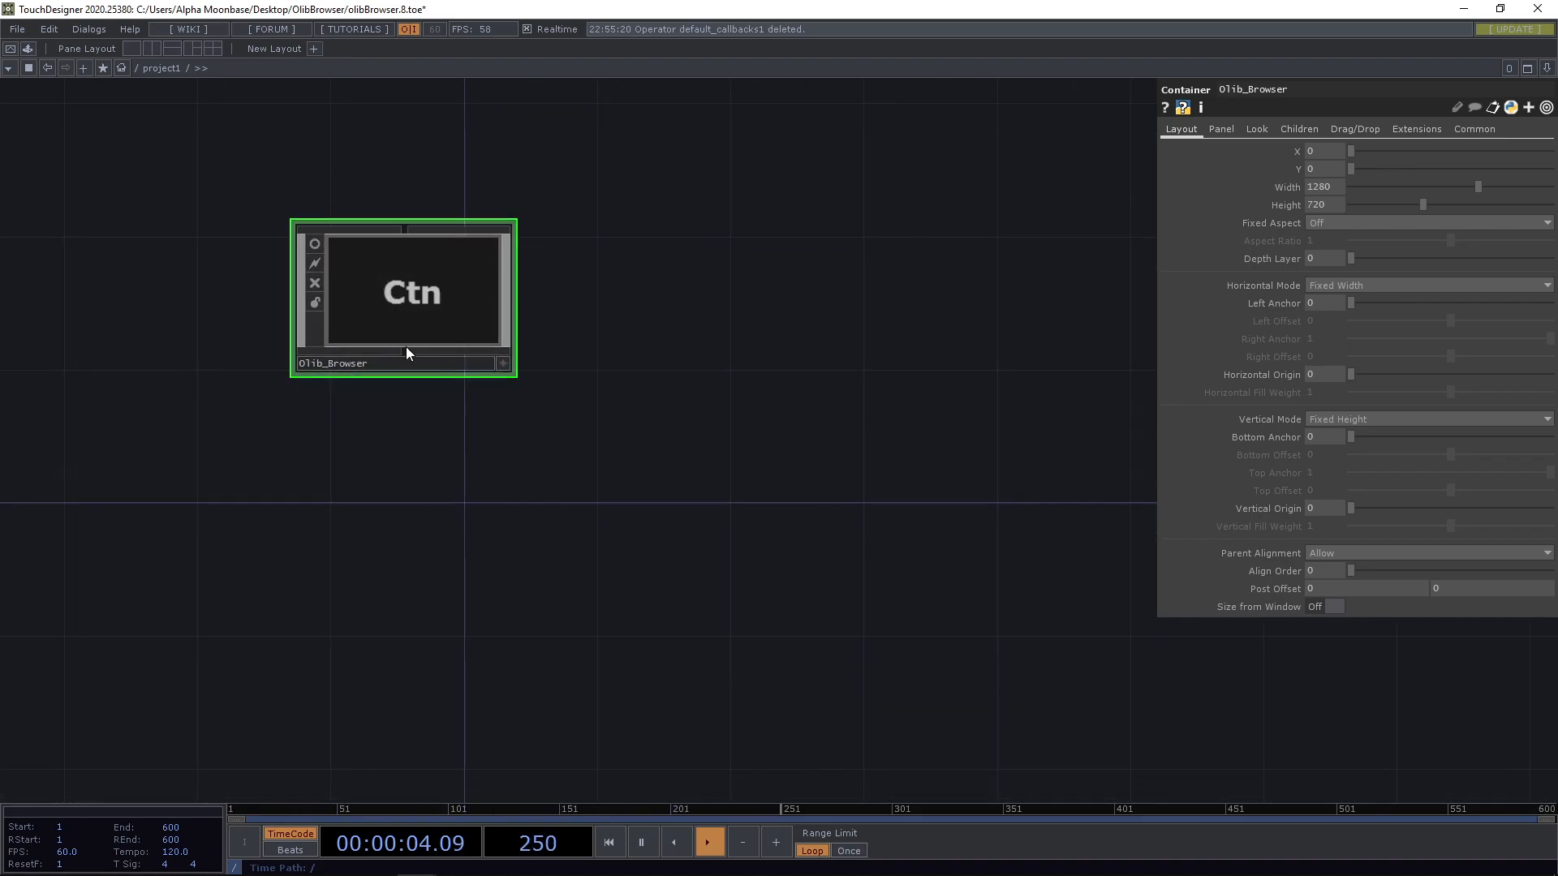
{"action": "right_click", "coordinate": [411, 291]}
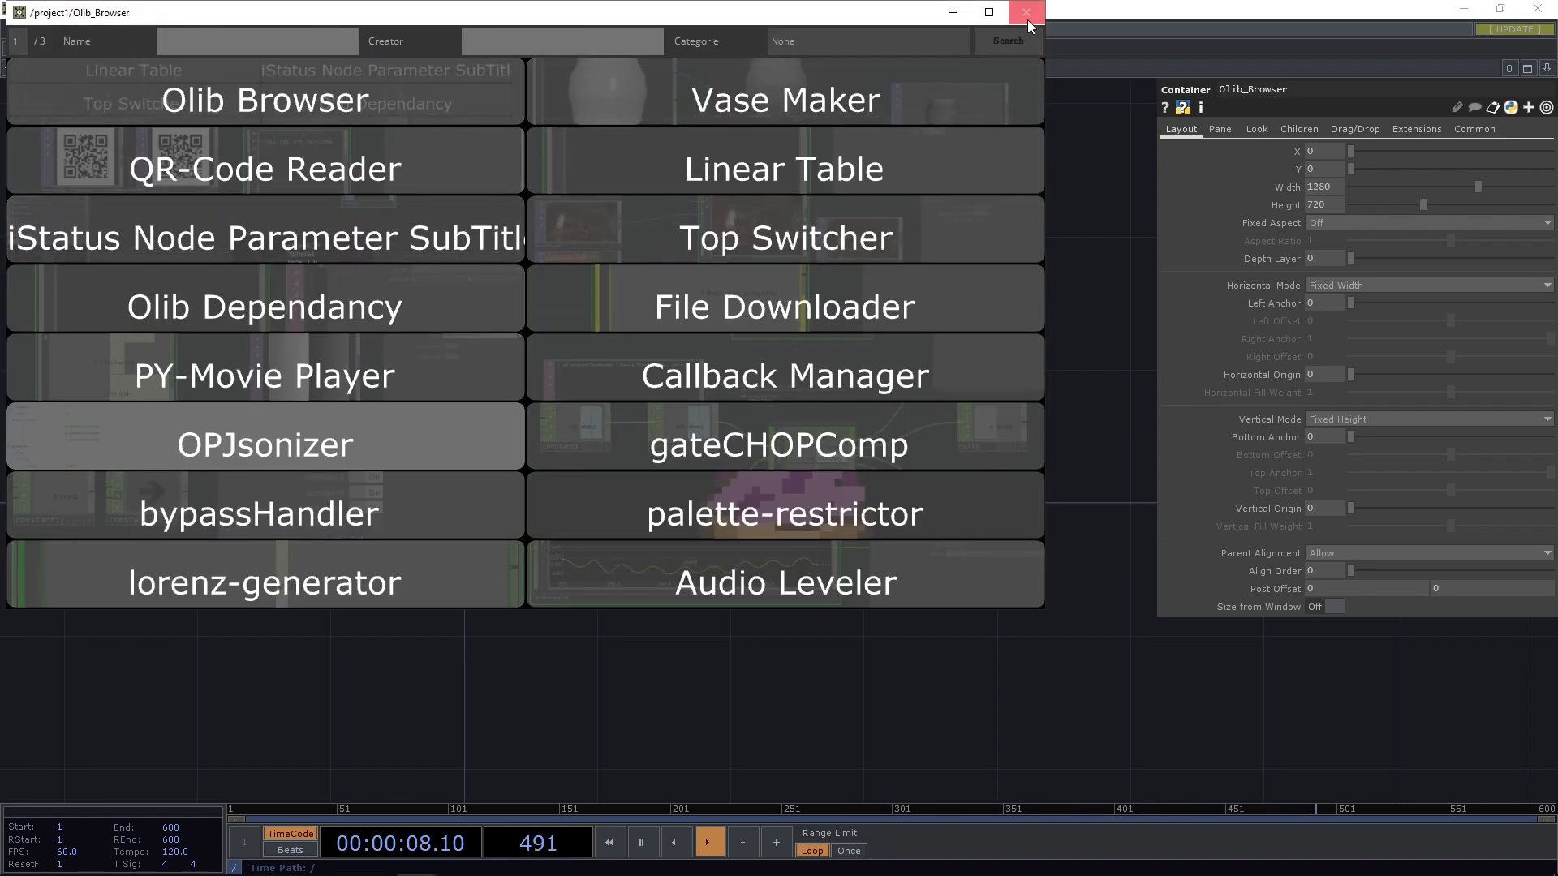
{"action": "left_click", "coordinate": [1027, 12]}
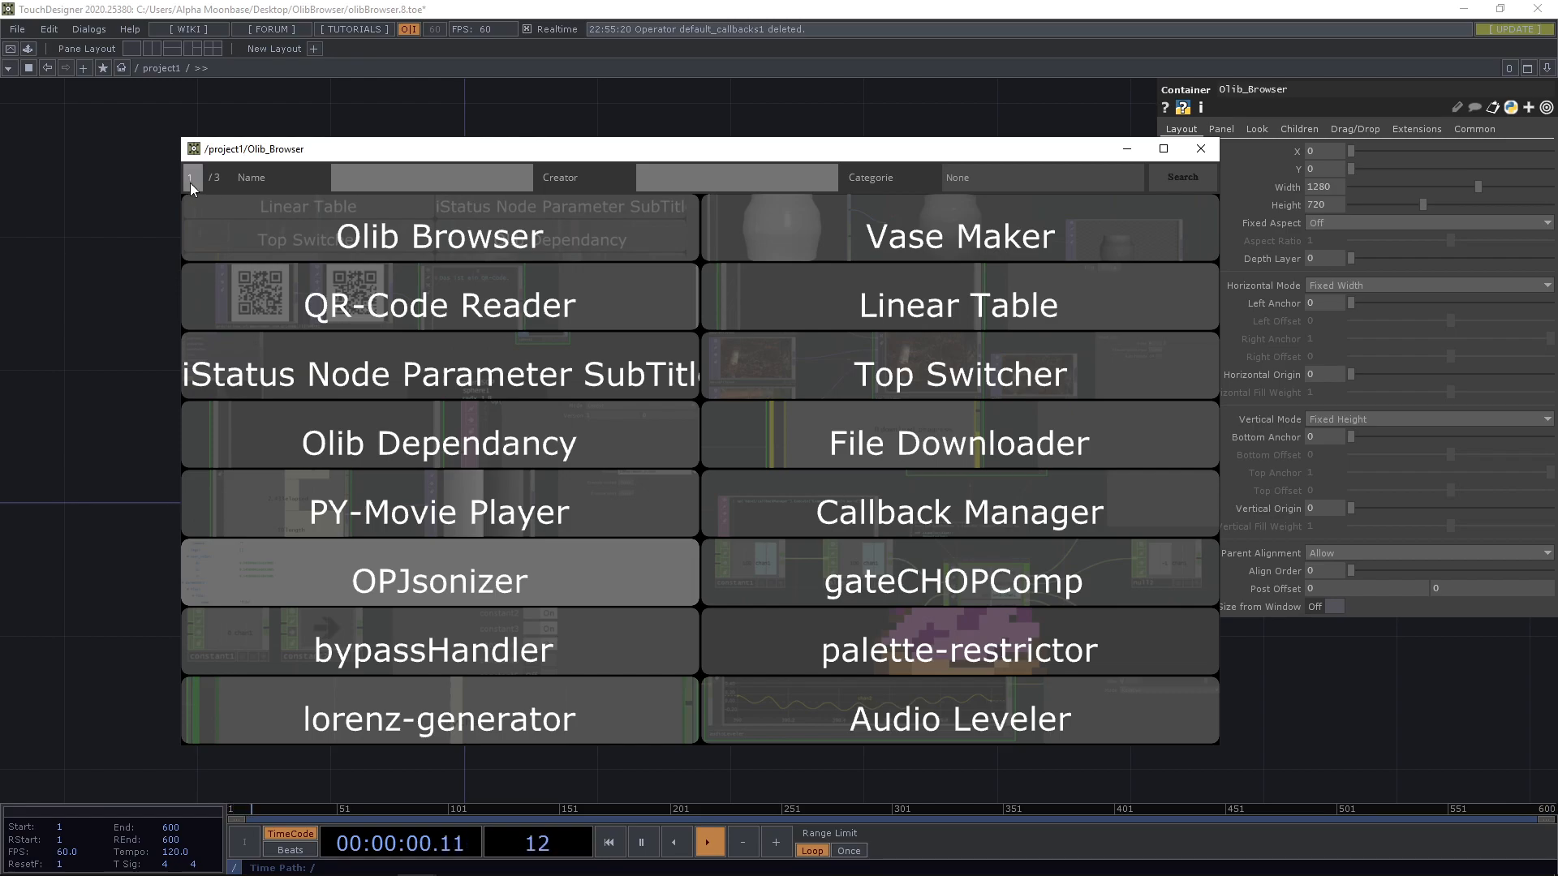
{"action": "left_click", "coordinate": [437, 235]}
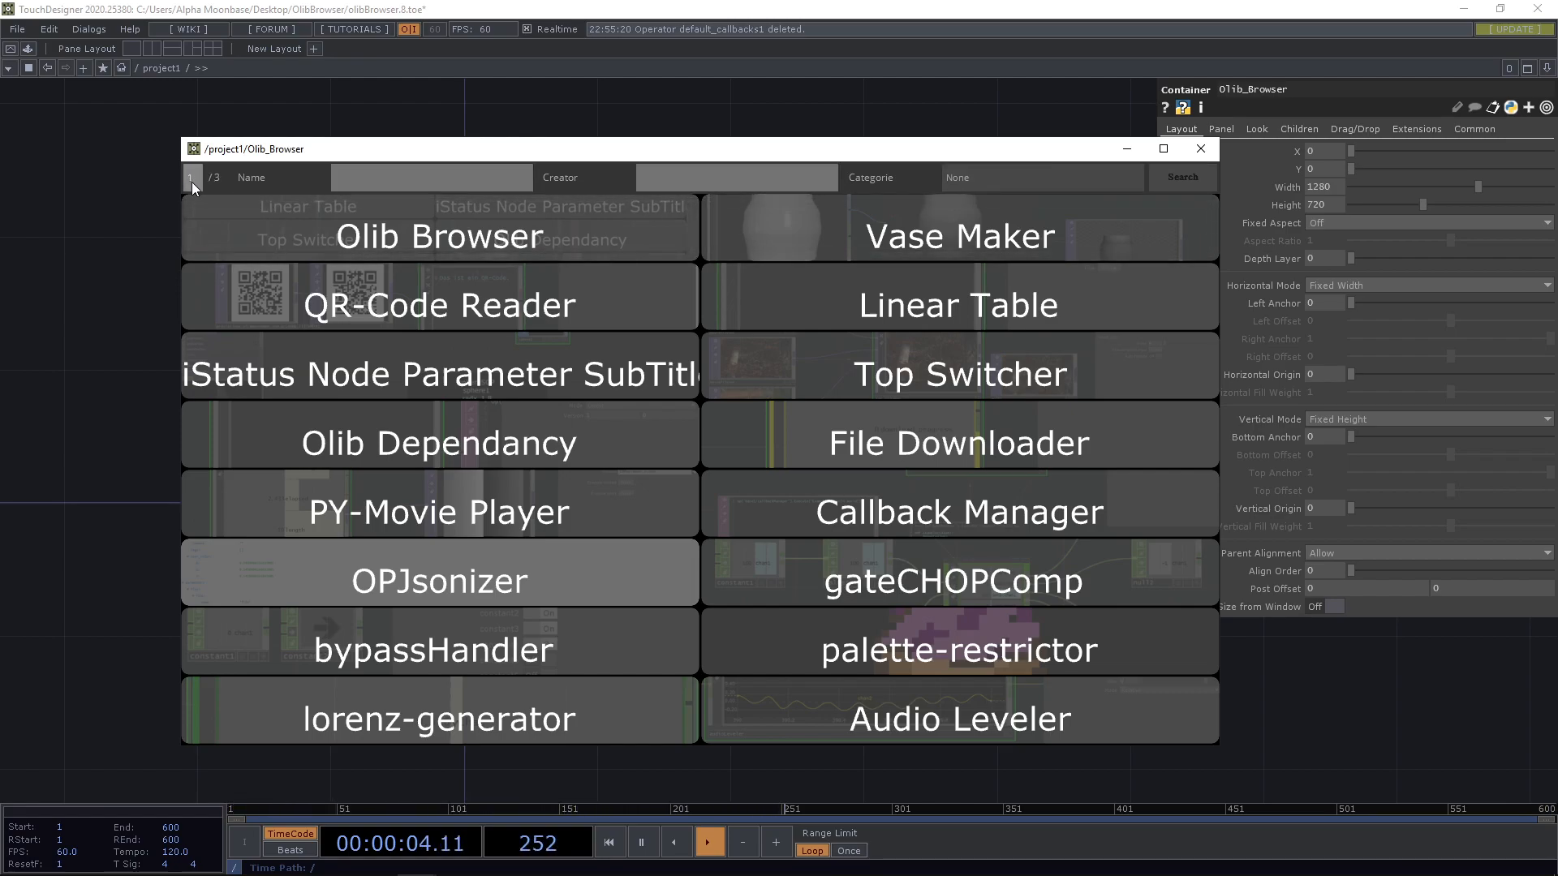
{"action": "left_click", "coordinate": [190, 177]}
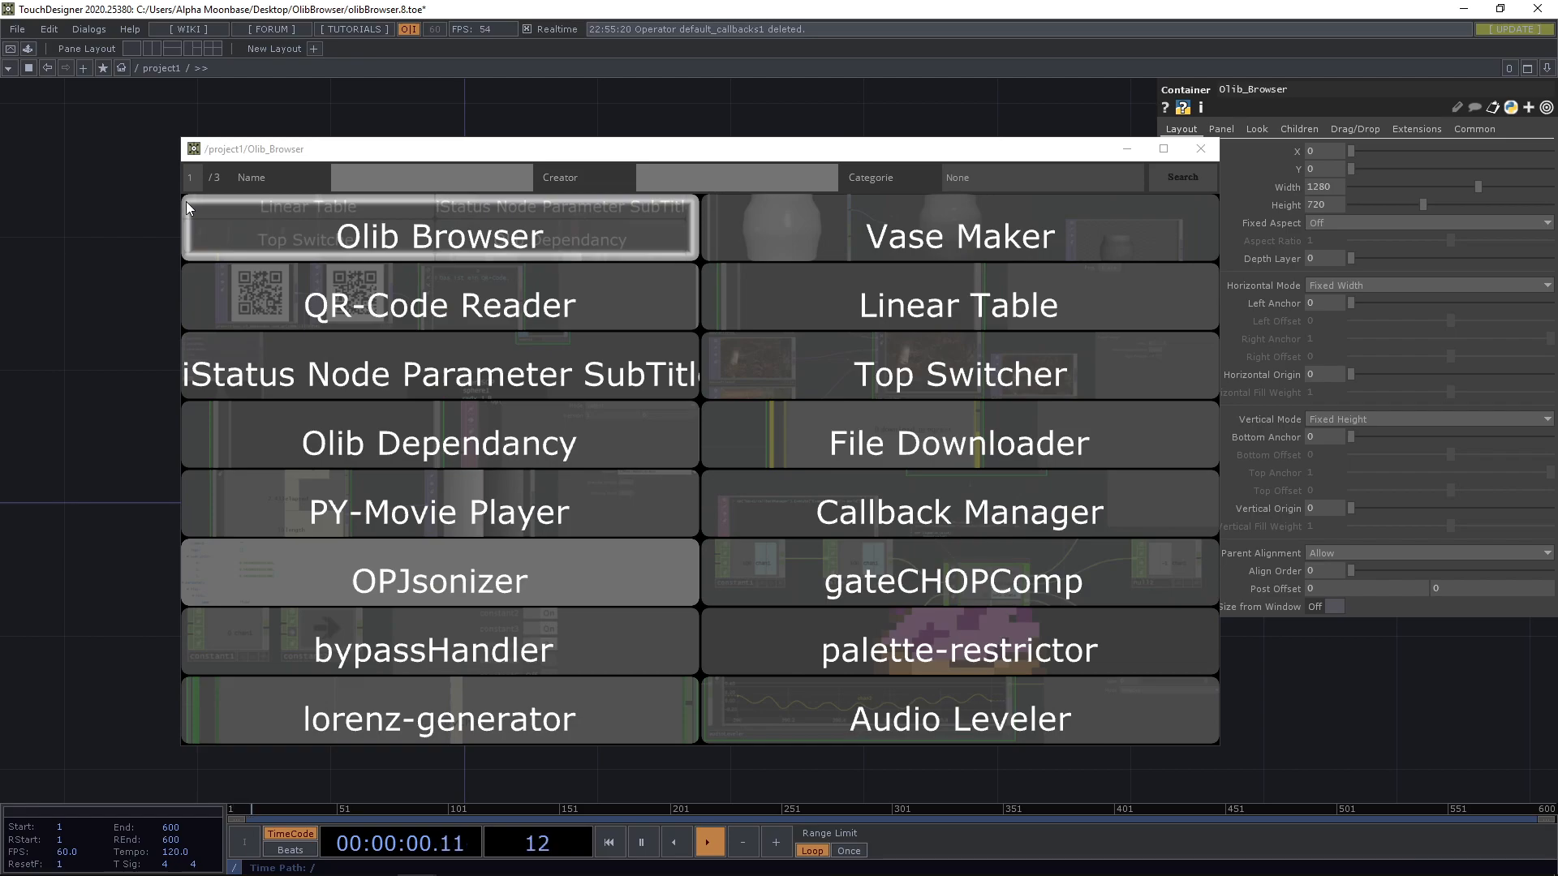
{"action": "left_click", "coordinate": [431, 177]}
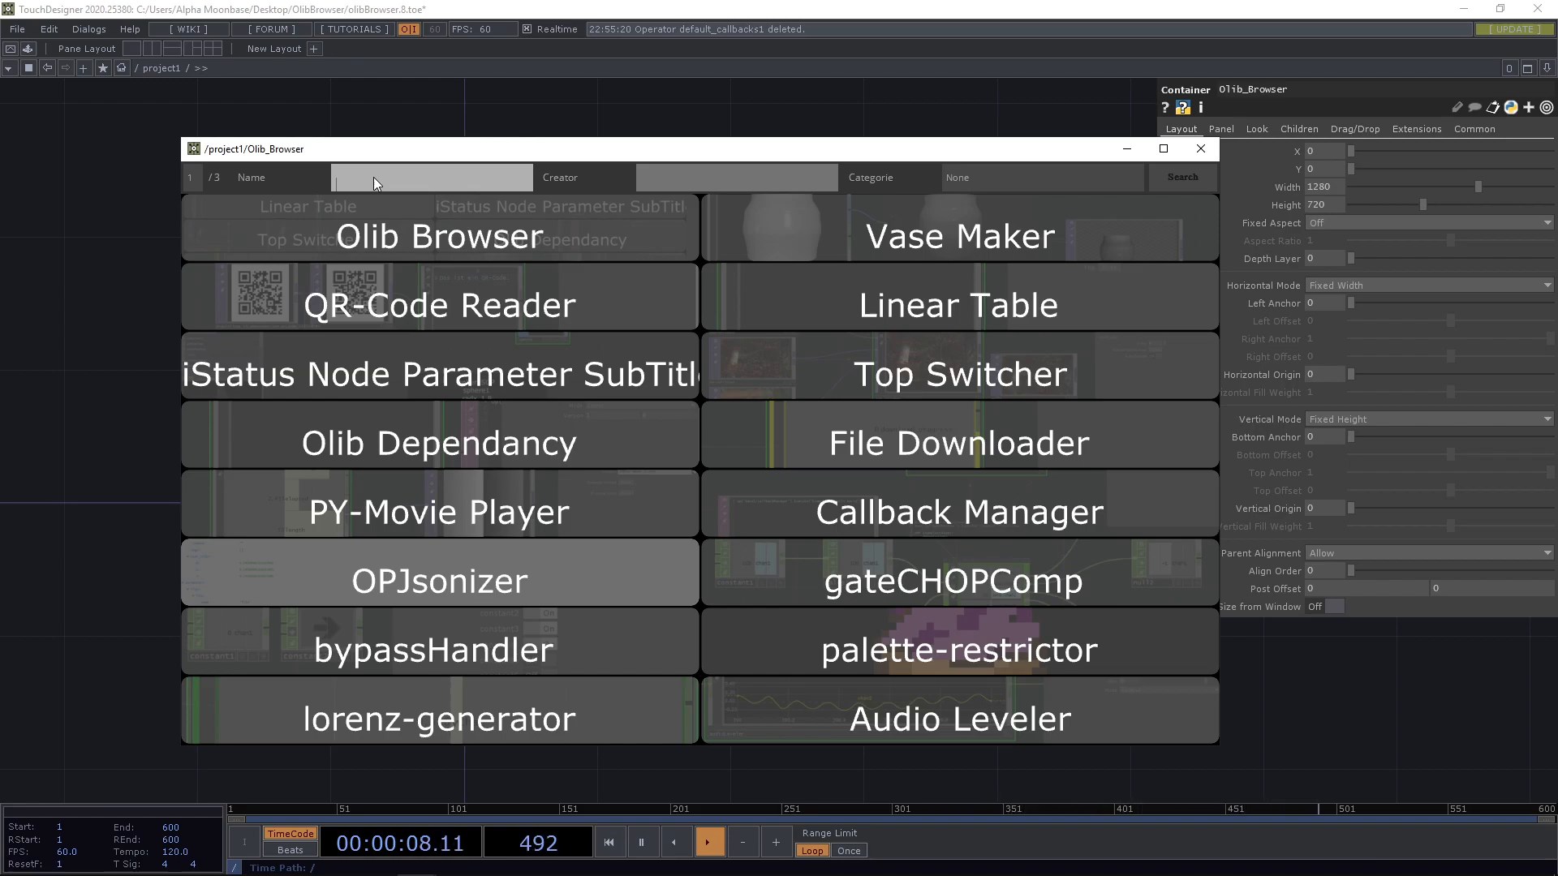
{"action": "type", "text": "tau"}
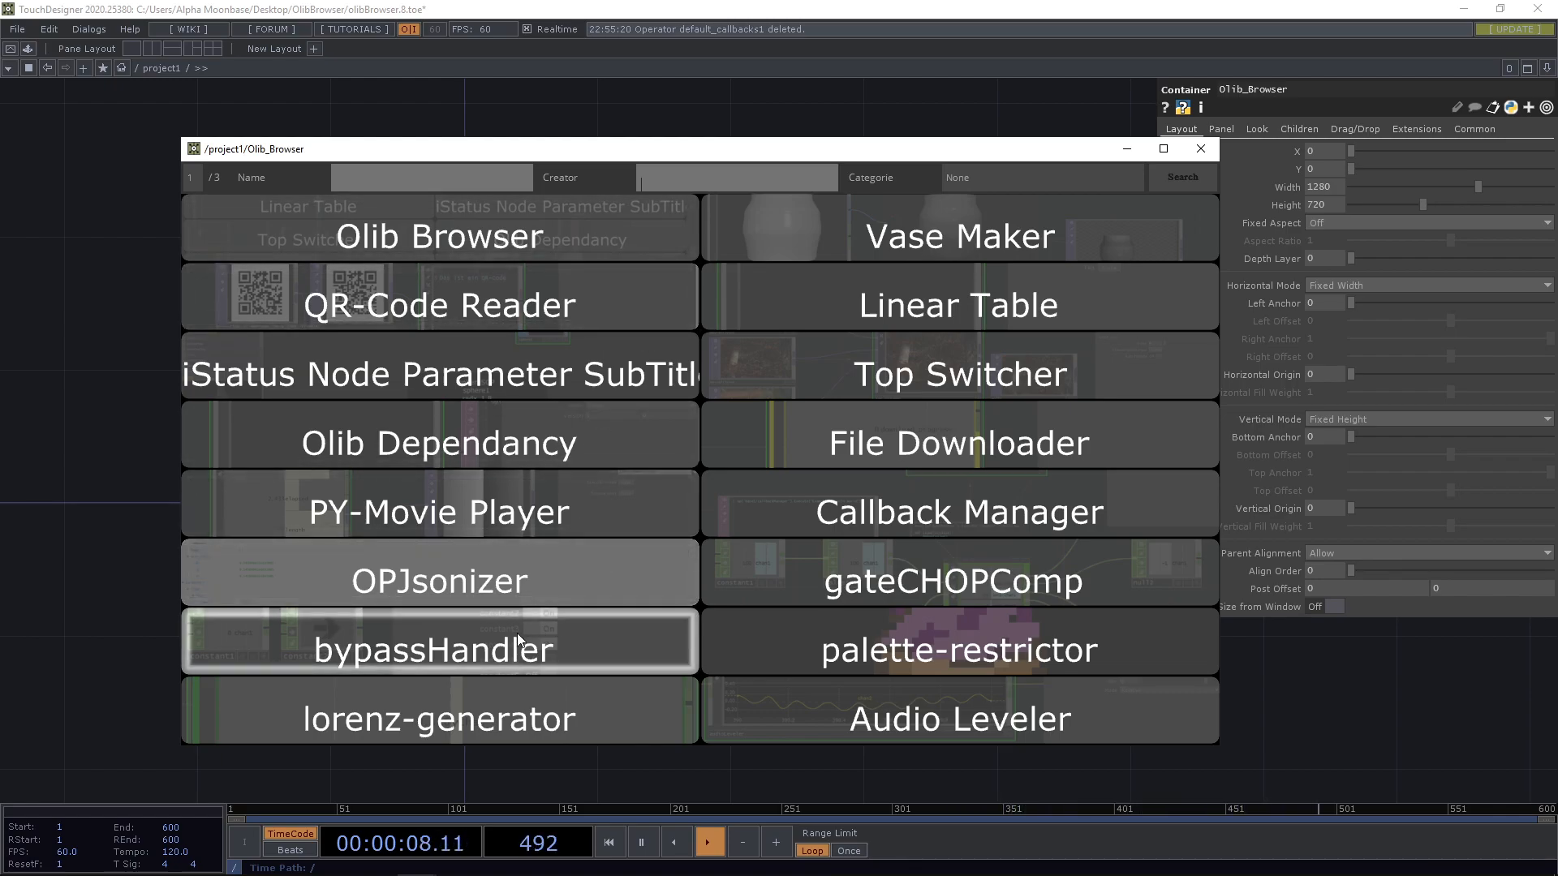
{"action": "type", "text": "alp"}
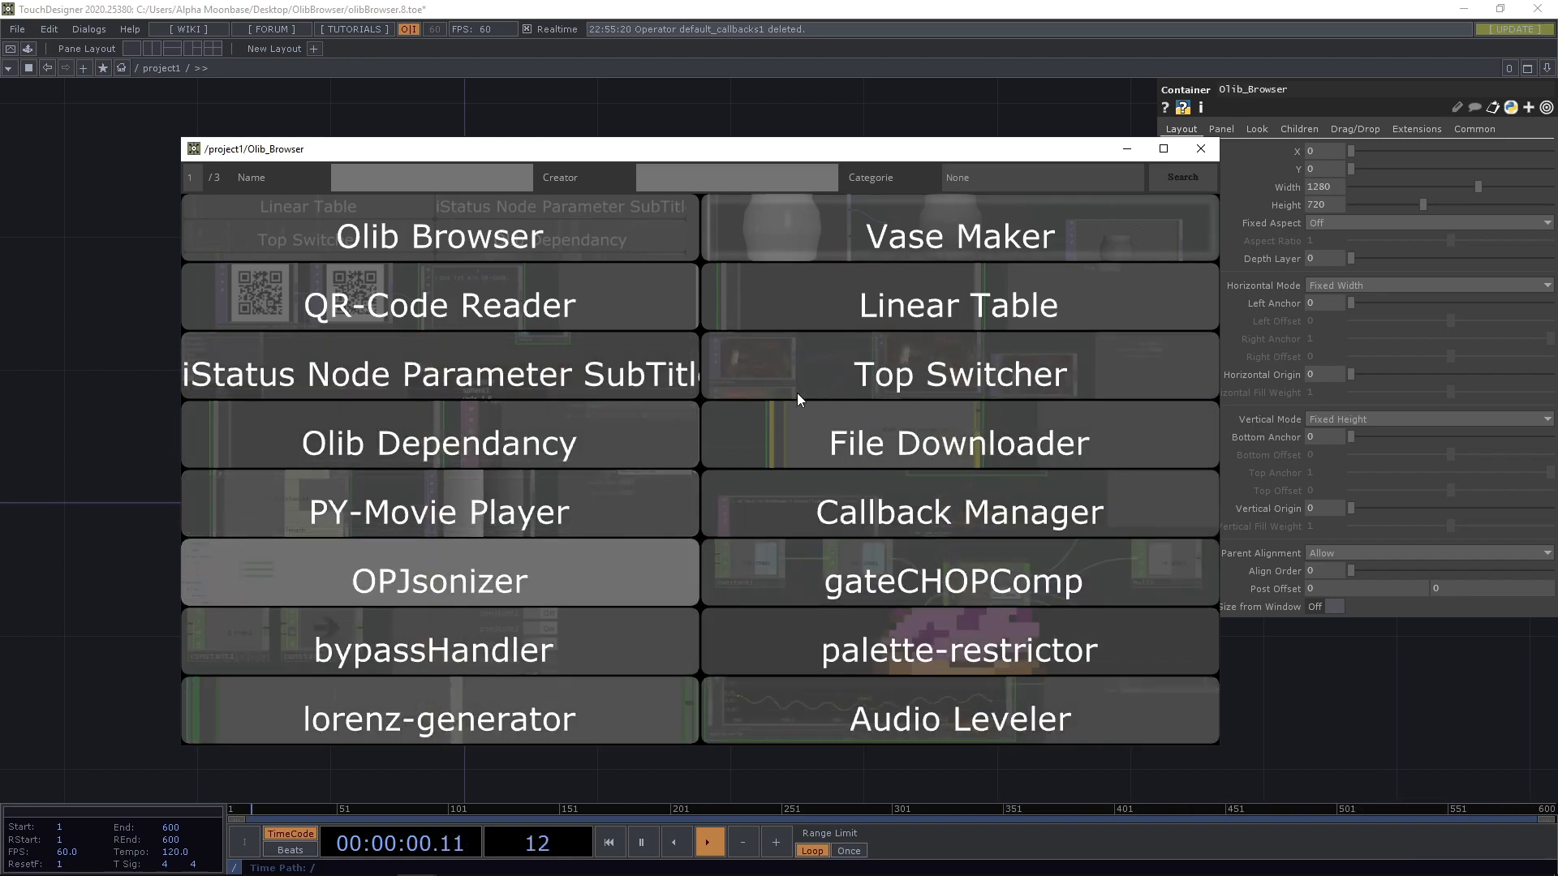
{"action": "left_click", "coordinate": [957, 442]}
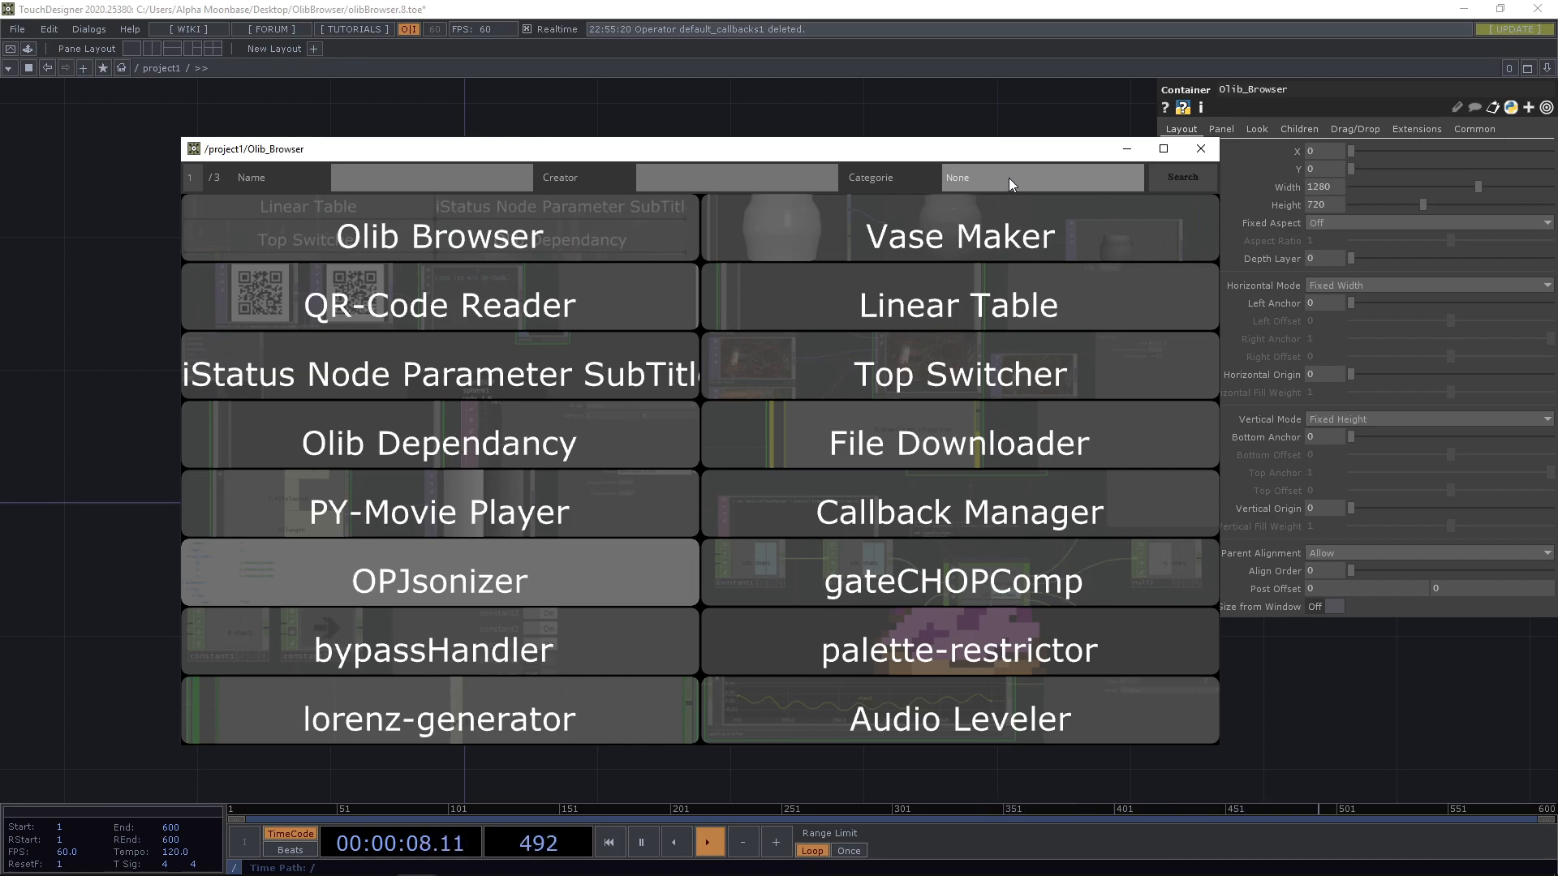
{"action": "left_click", "coordinate": [1040, 177]}
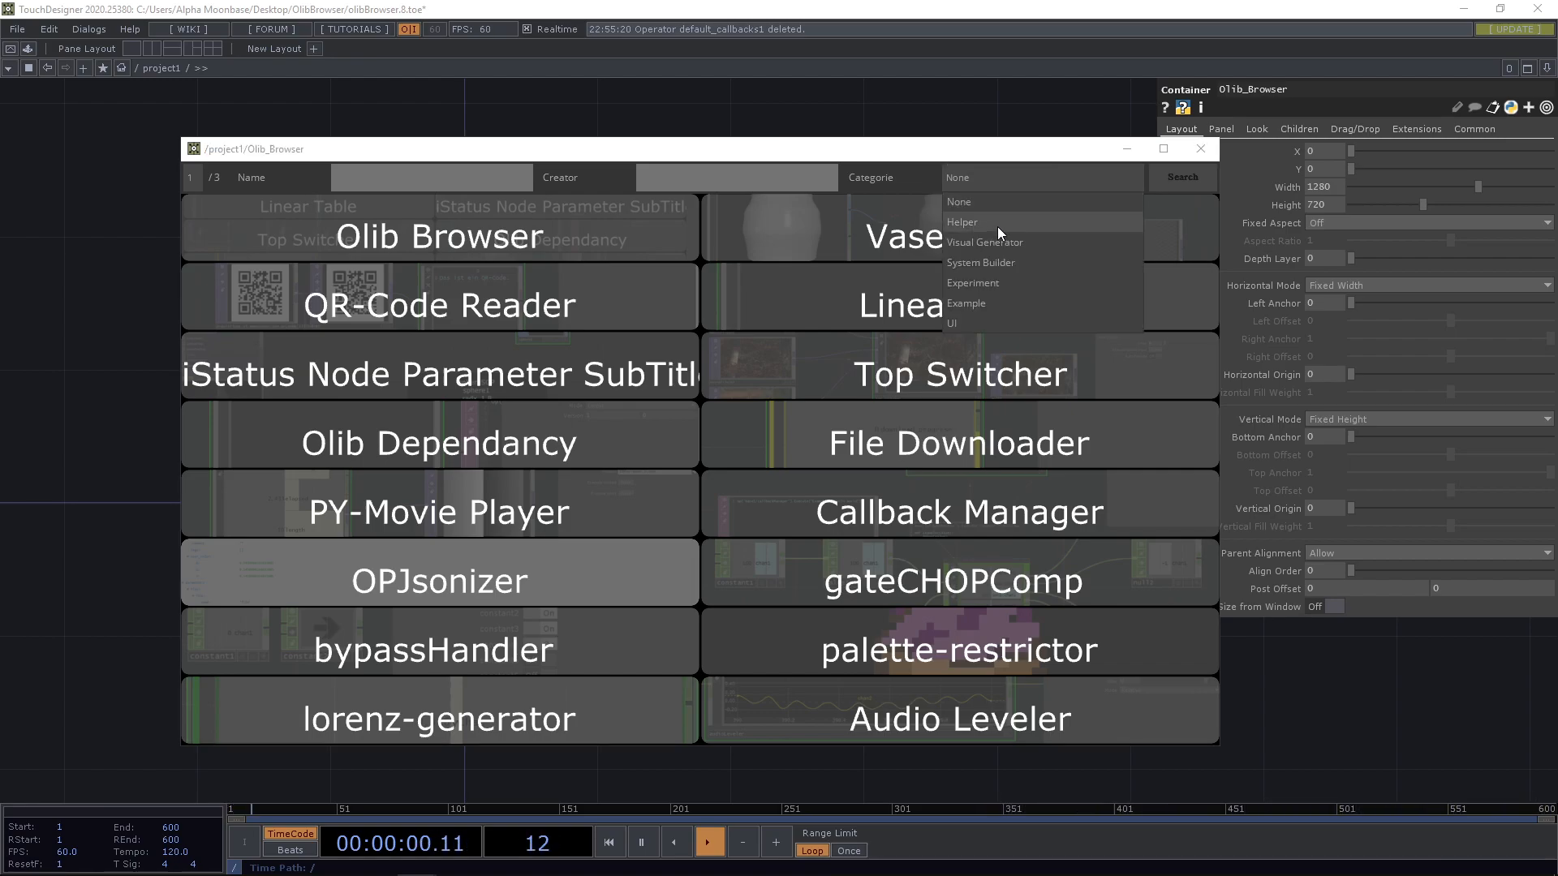
{"action": "mouse_move", "coordinate": [1021, 262]}
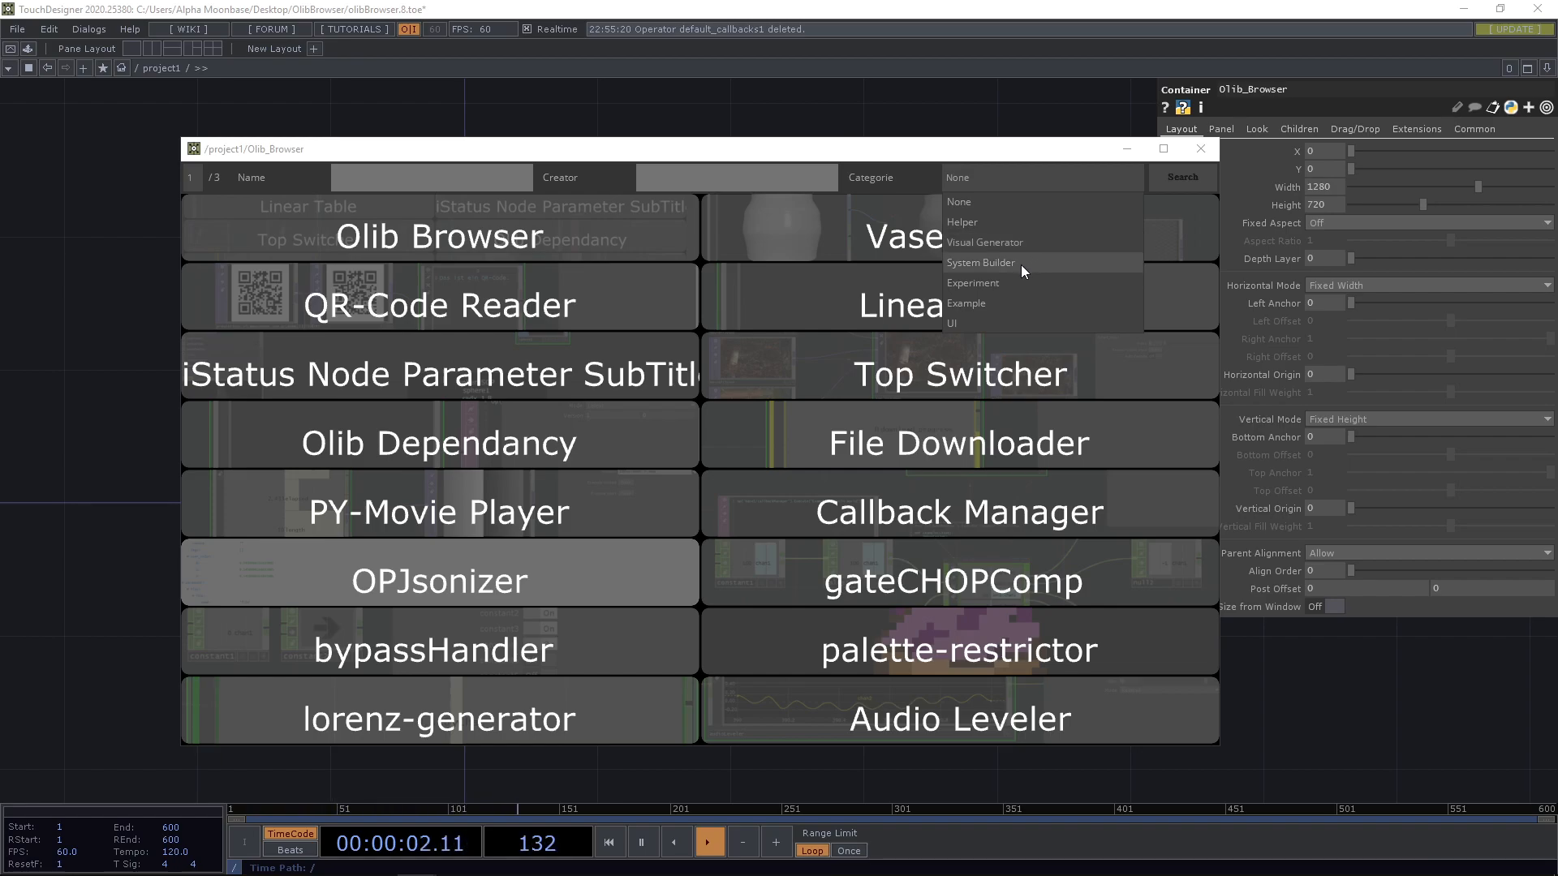
{"action": "mouse_move", "coordinate": [1013, 323]}
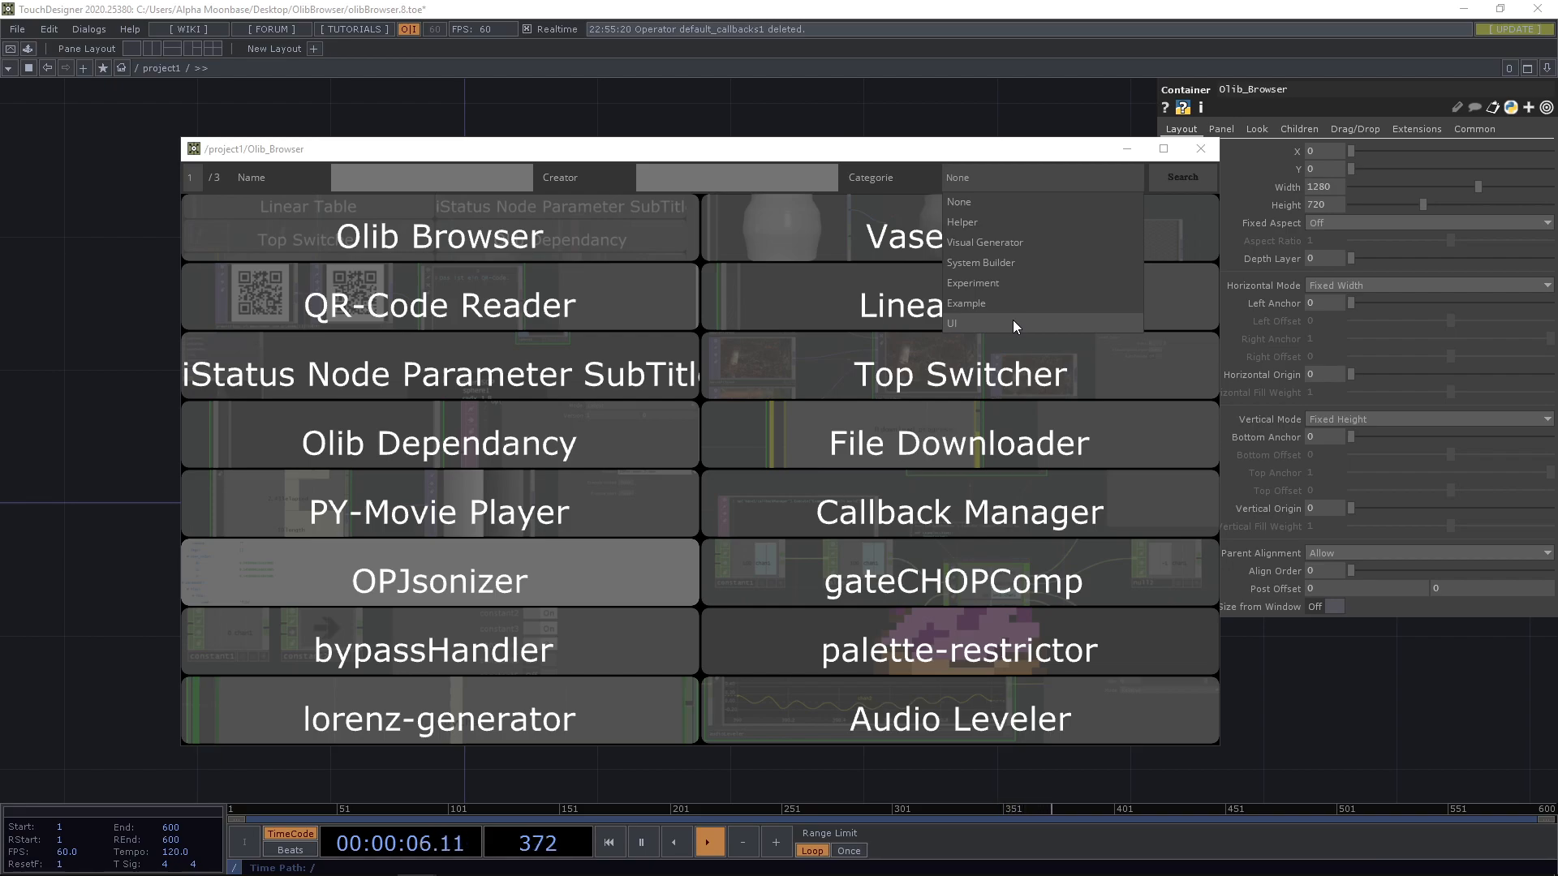
{"action": "left_click", "coordinate": [984, 242]}
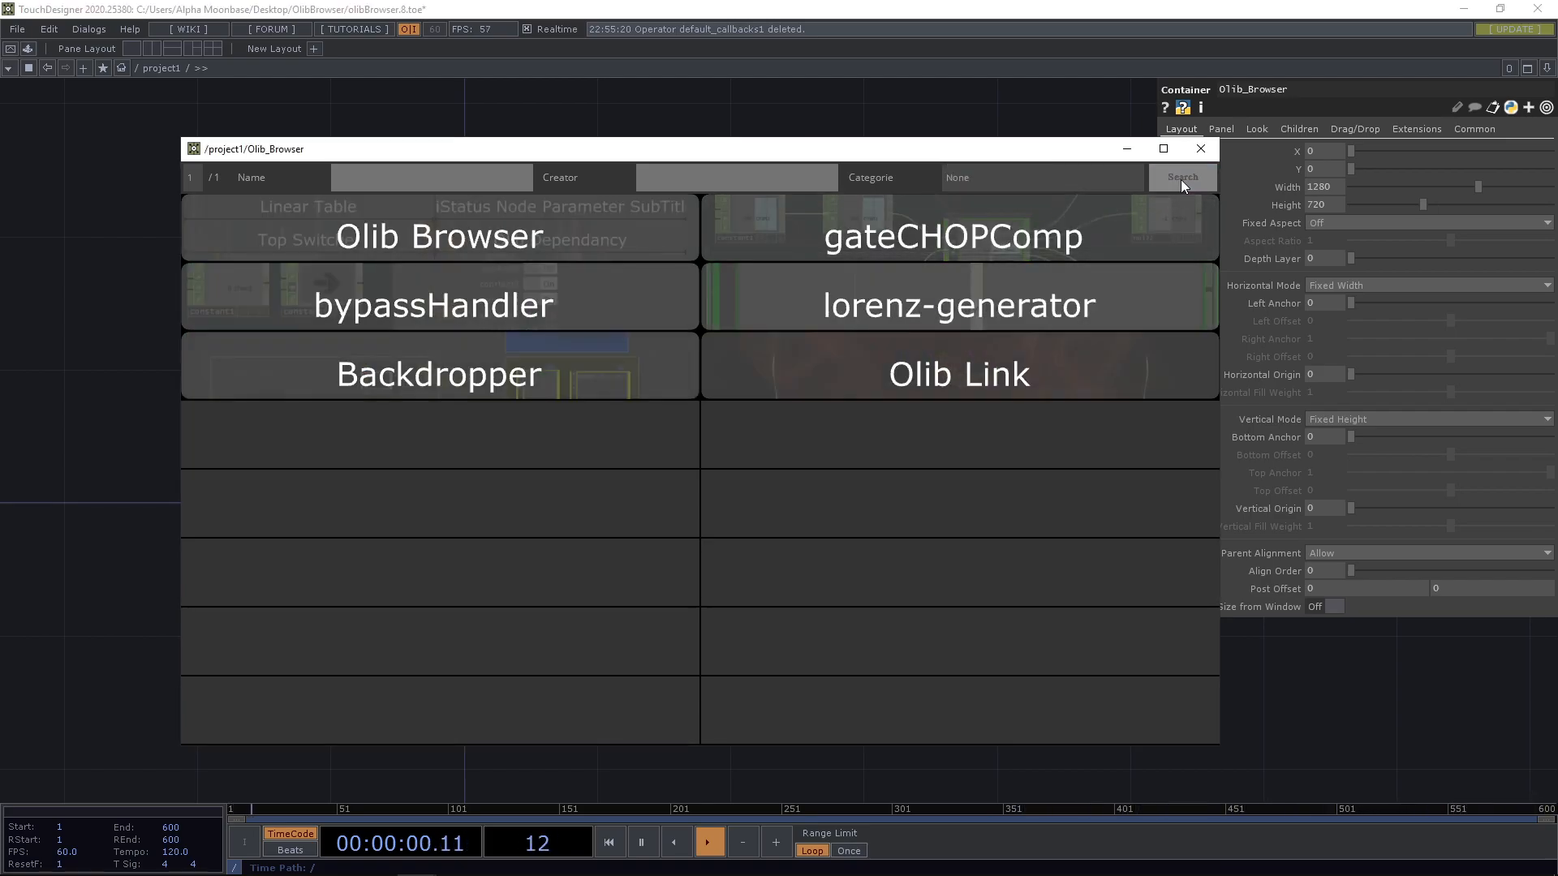
{"action": "left_click", "coordinate": [1181, 177]}
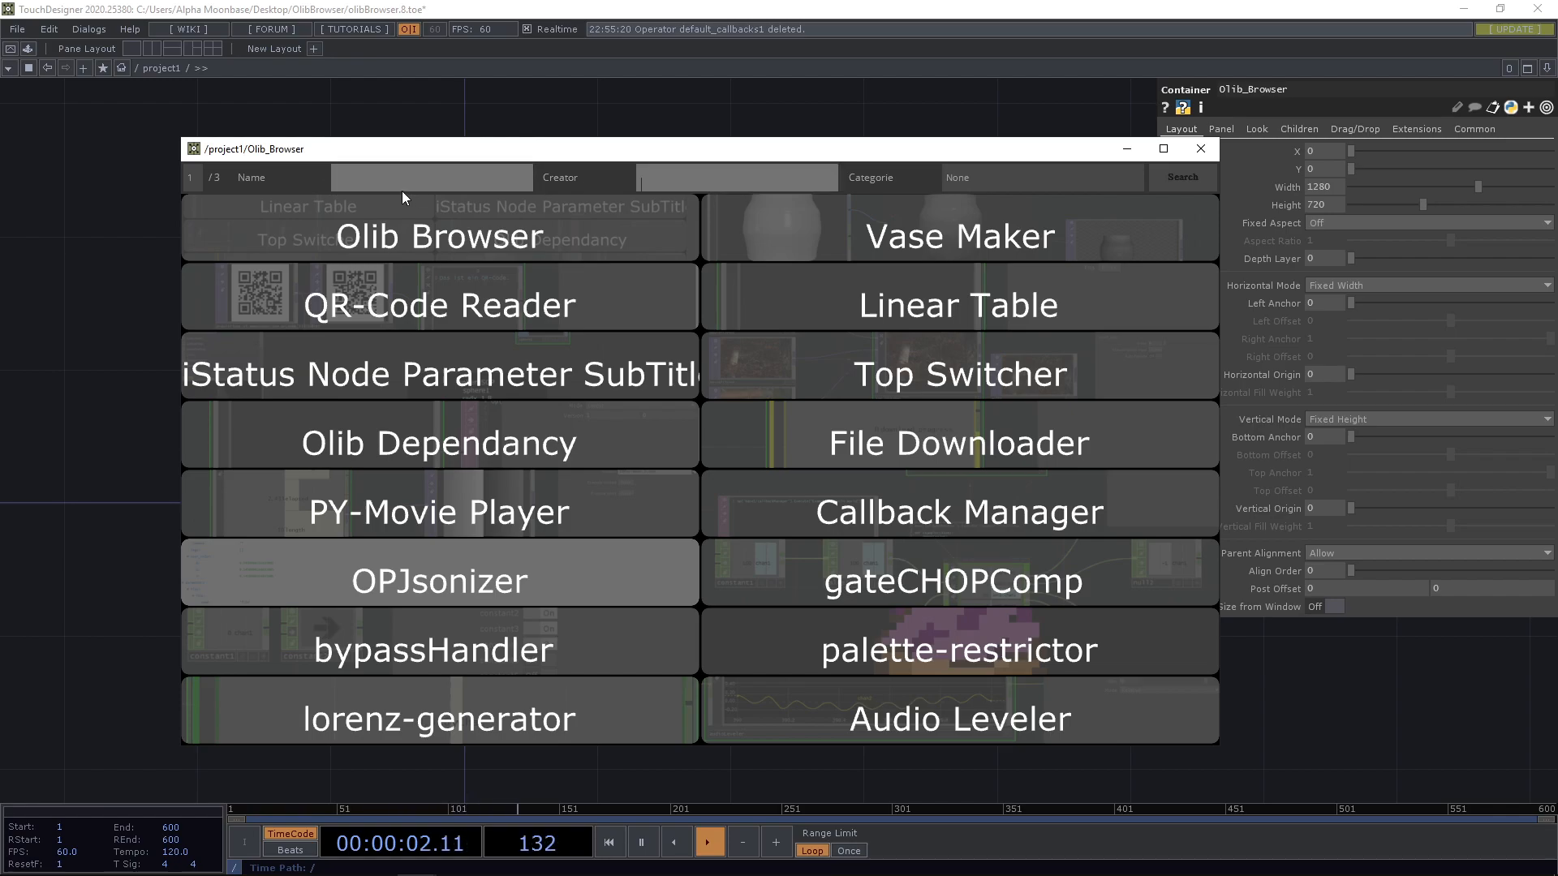
- Search component names for 'tau' and open the TauCeti Preset Manager page
{"action": "left_click", "coordinate": [736, 178]}
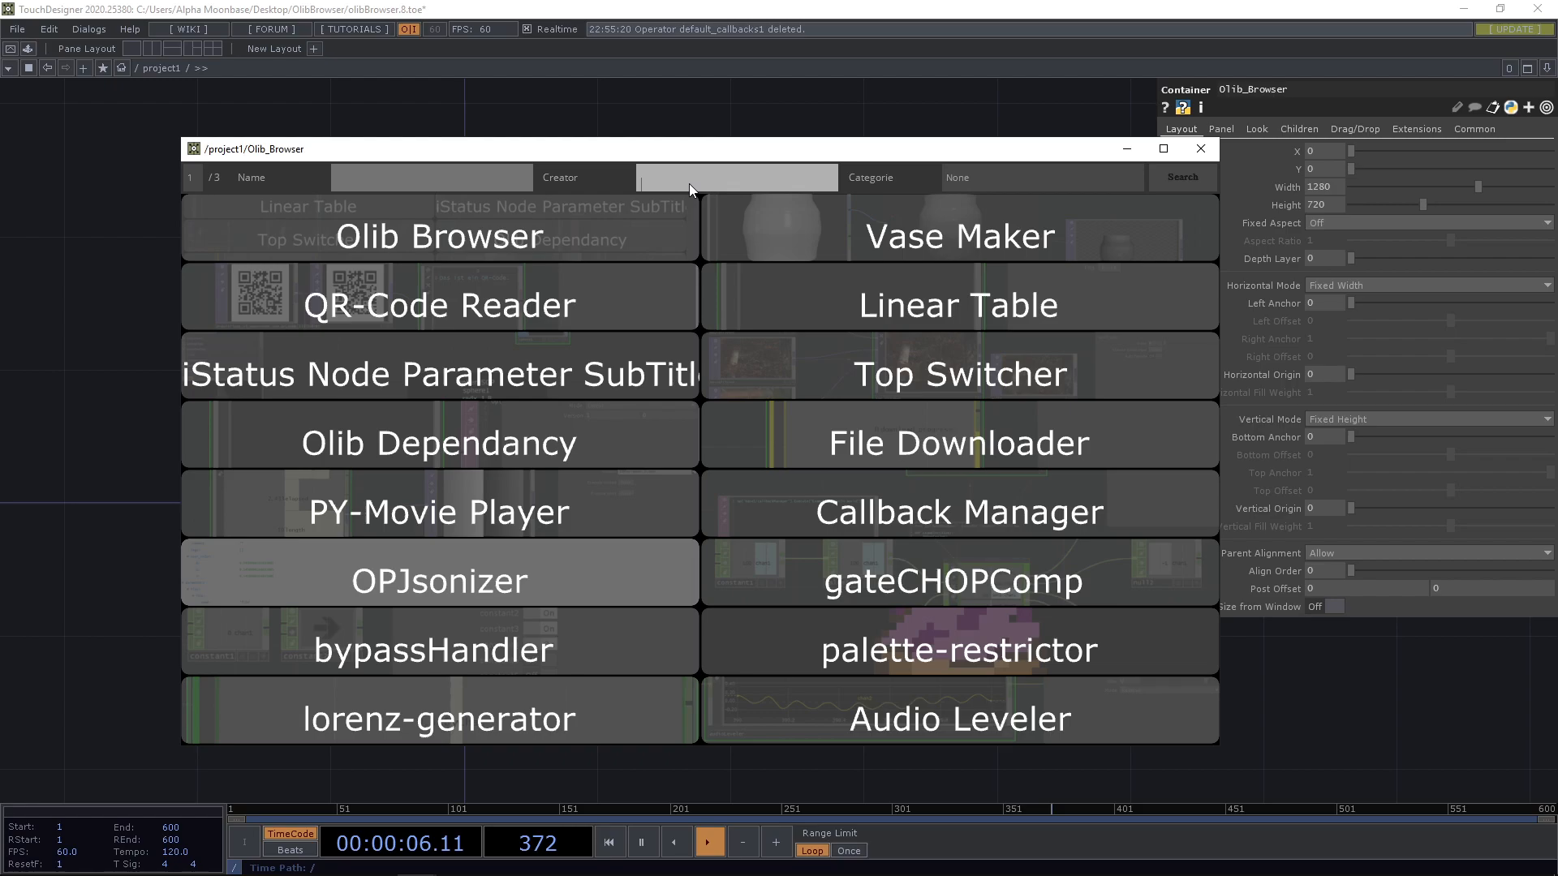
{"action": "left_click", "coordinate": [431, 177]}
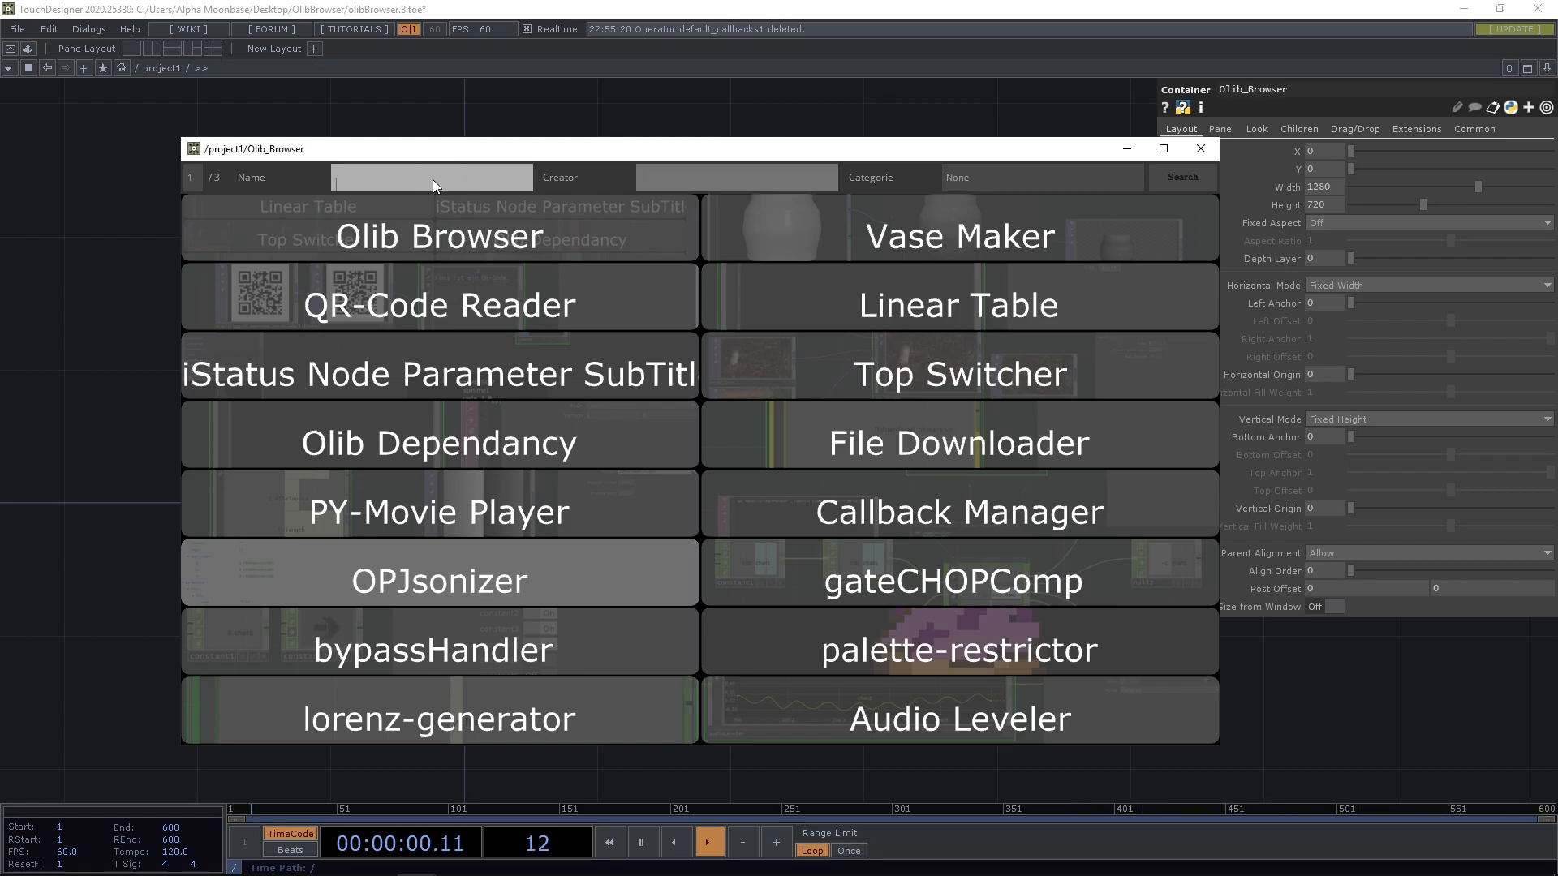
{"action": "type", "text": "tau"}
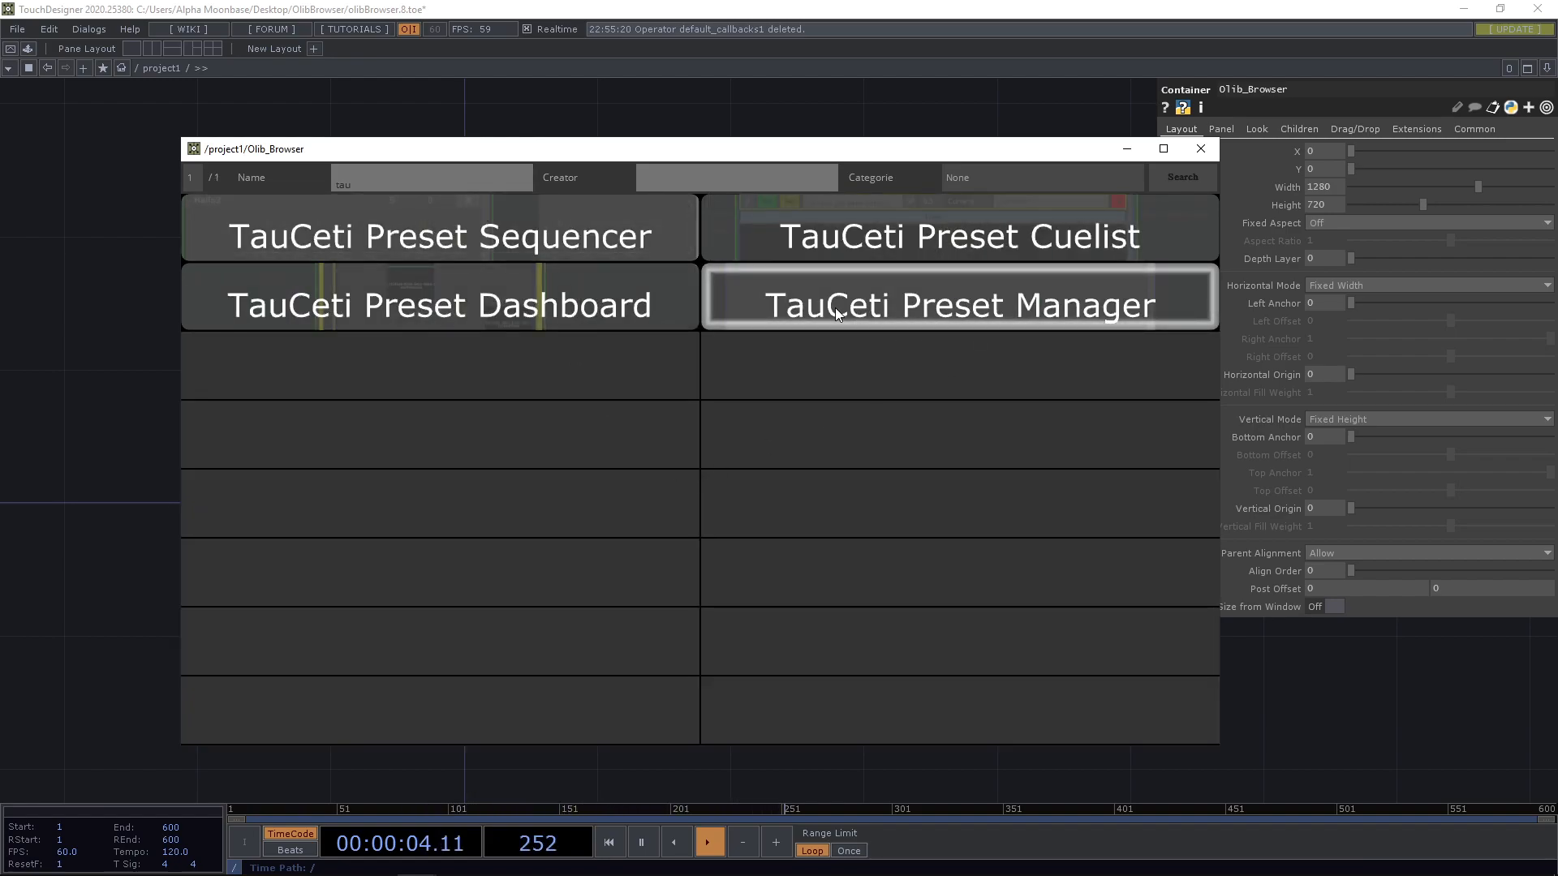
{"action": "left_click", "coordinate": [957, 304]}
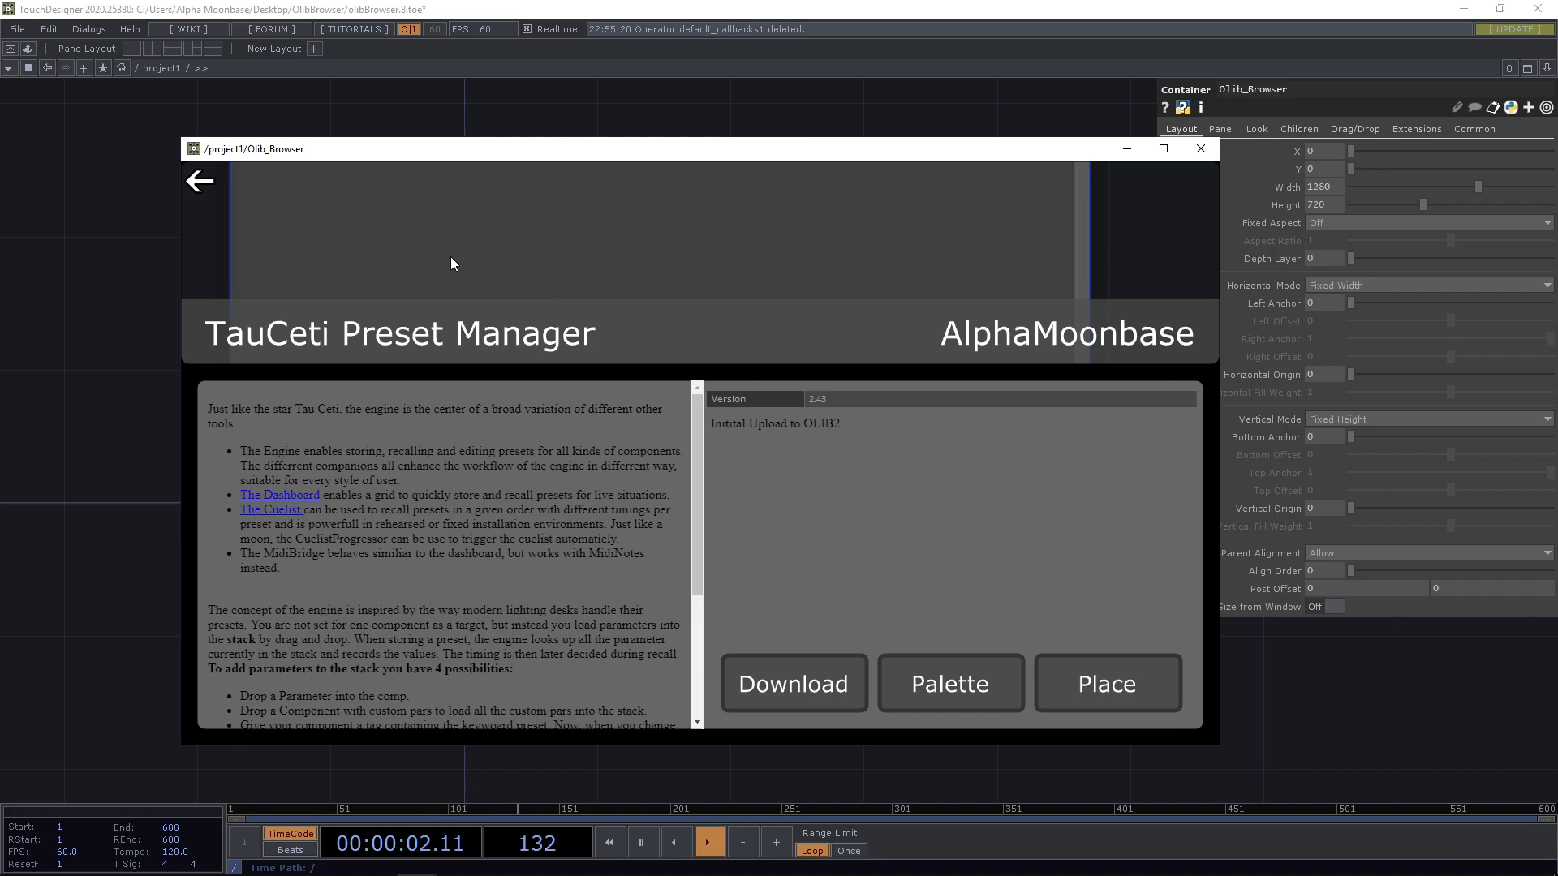
{"action": "mouse_move", "coordinate": [684, 340]}
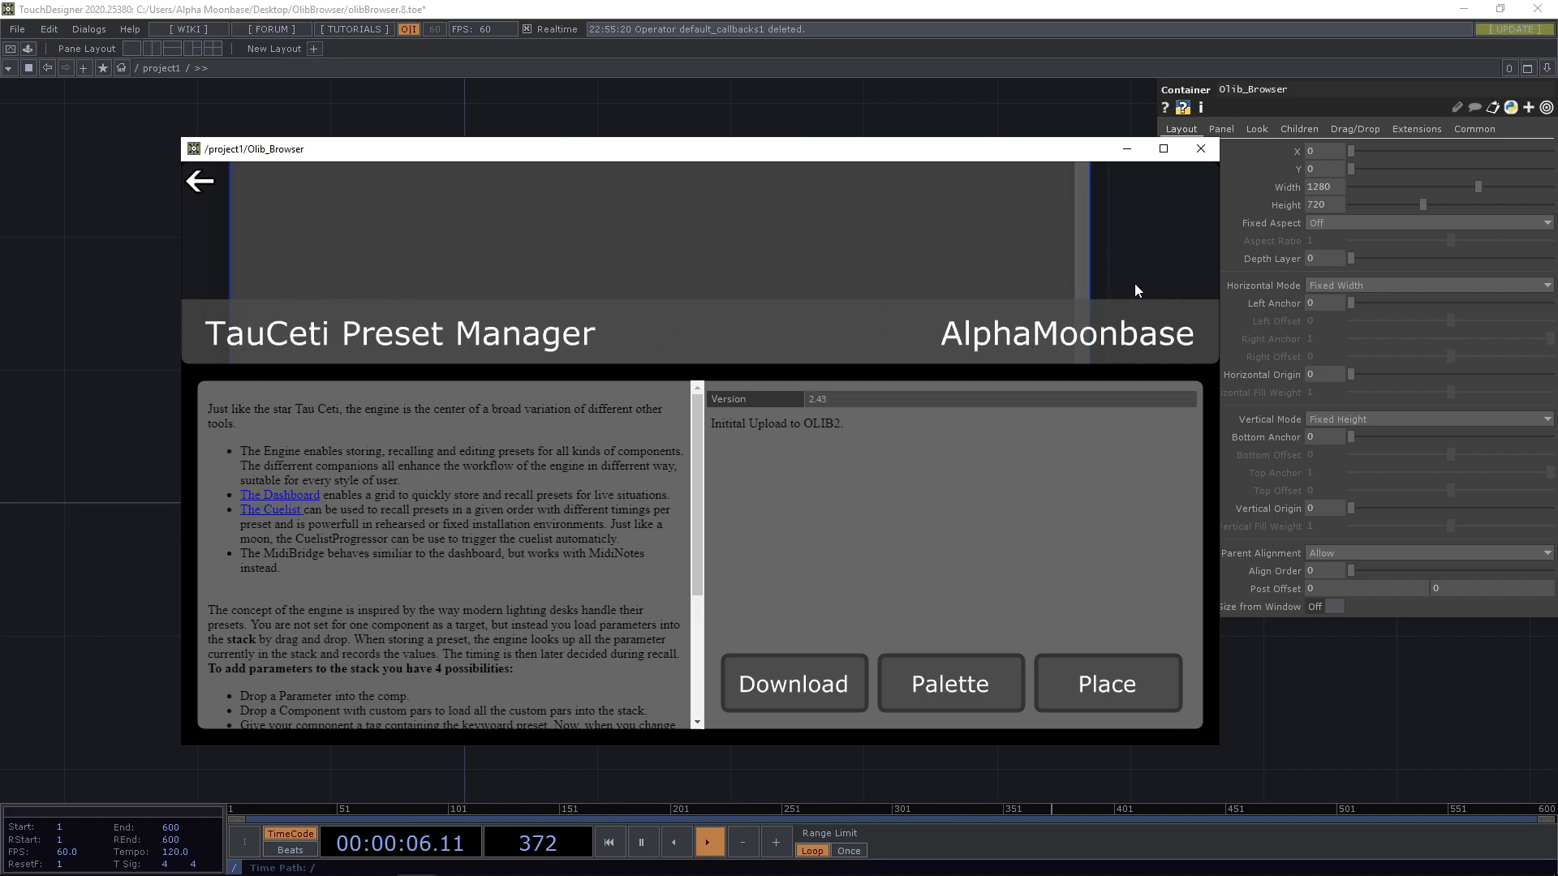
{"action": "mouse_move", "coordinate": [628, 519]}
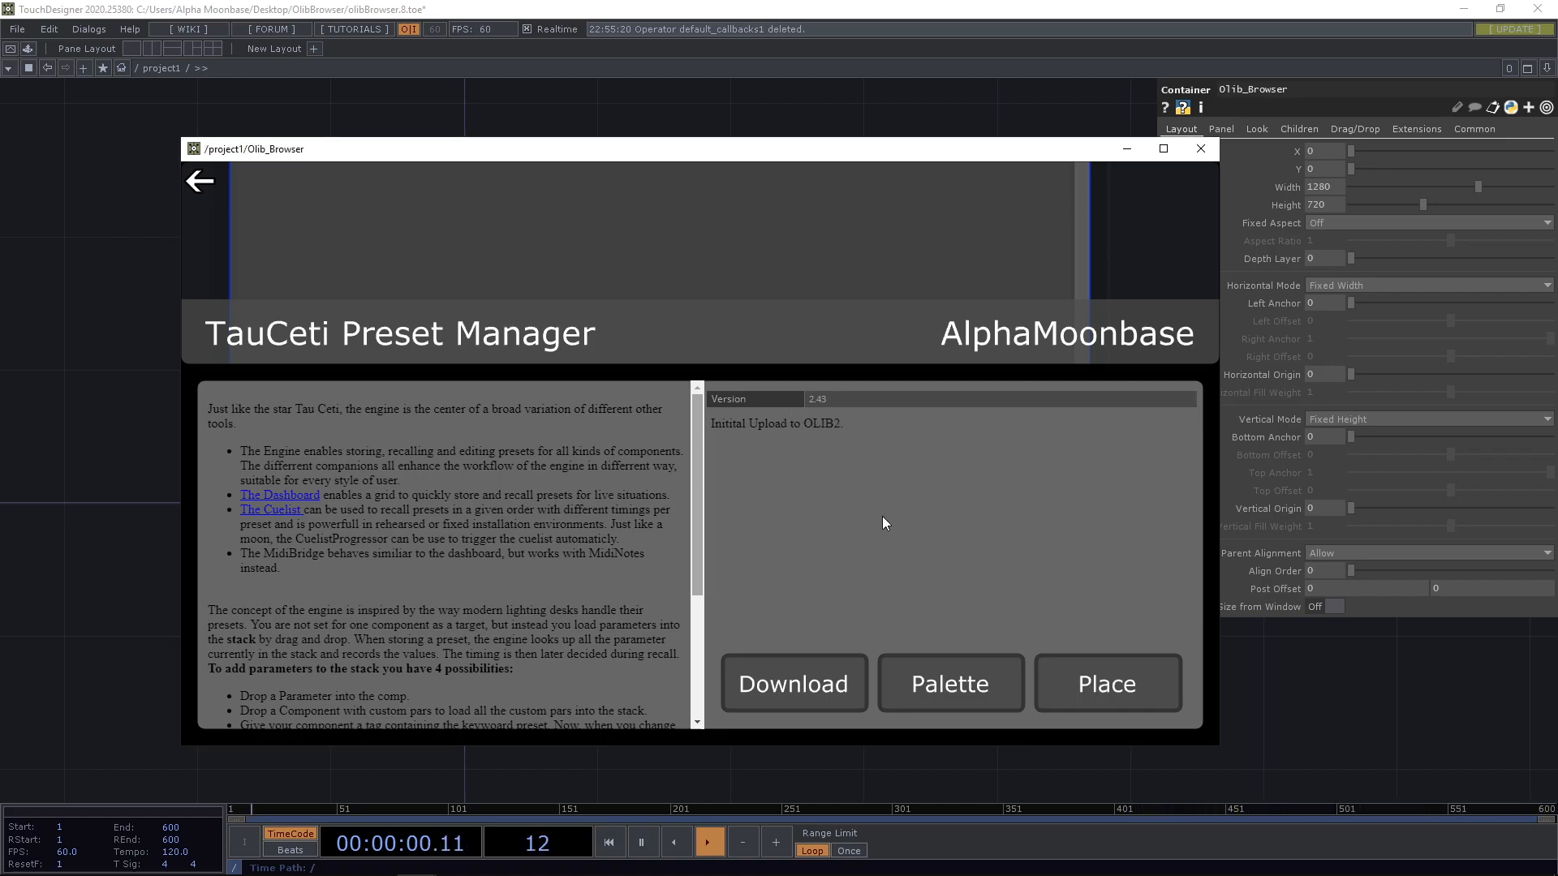
- Return from the TauCeti Preset Manager page to the component list
{"action": "left_click", "coordinate": [200, 181]}
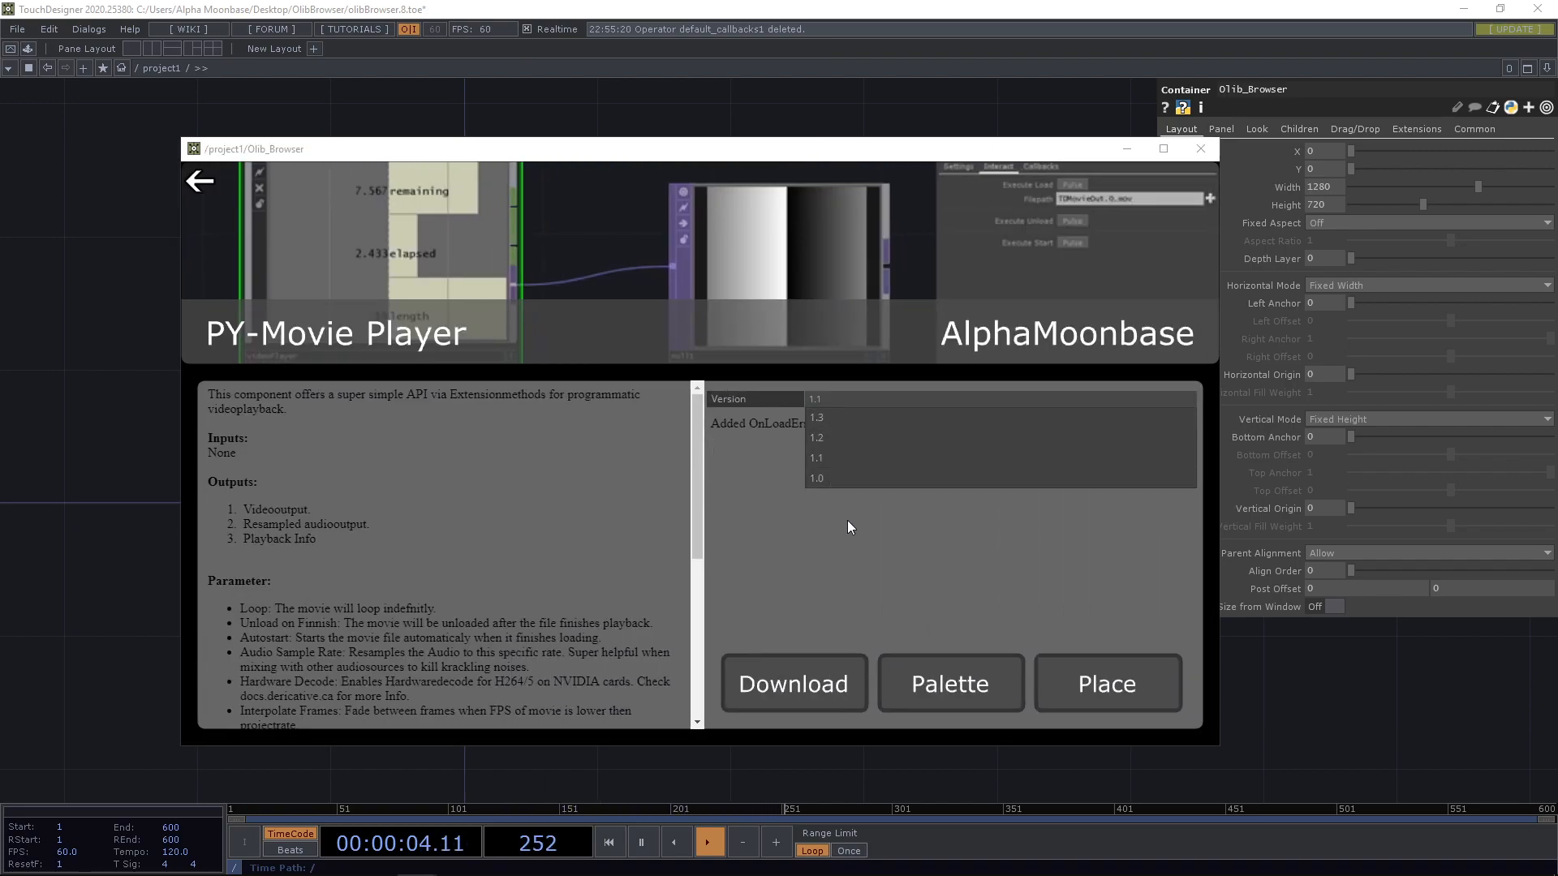
- Select PY-Movie Player version 1.3, review its release notes, and show the palette
{"action": "left_click", "coordinate": [815, 417]}
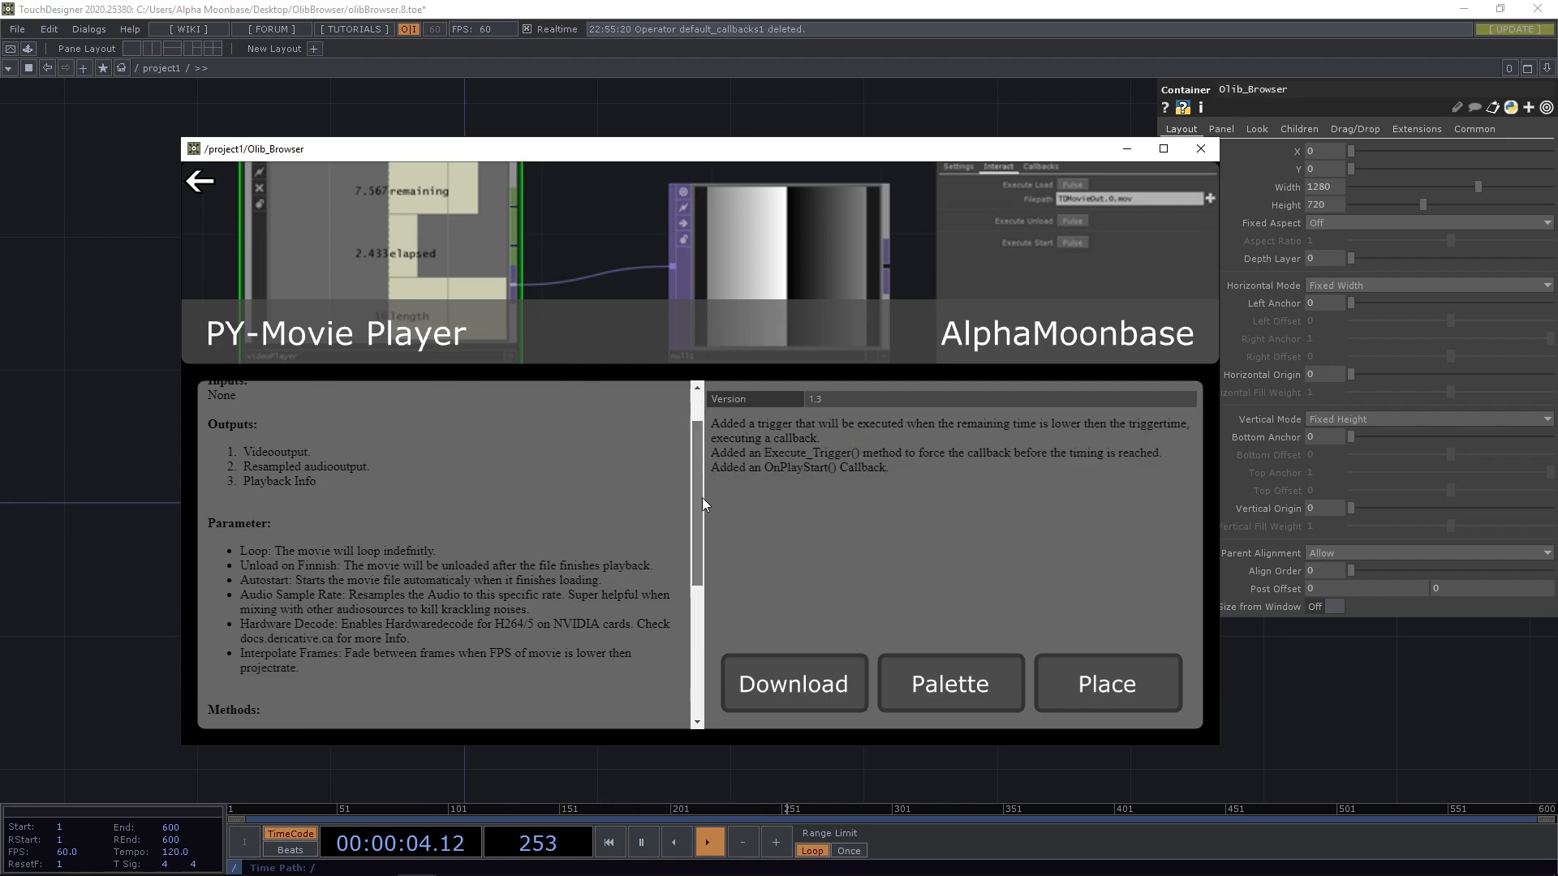
{"action": "scroll", "scroll_direction": "down", "scroll_amount": 3}
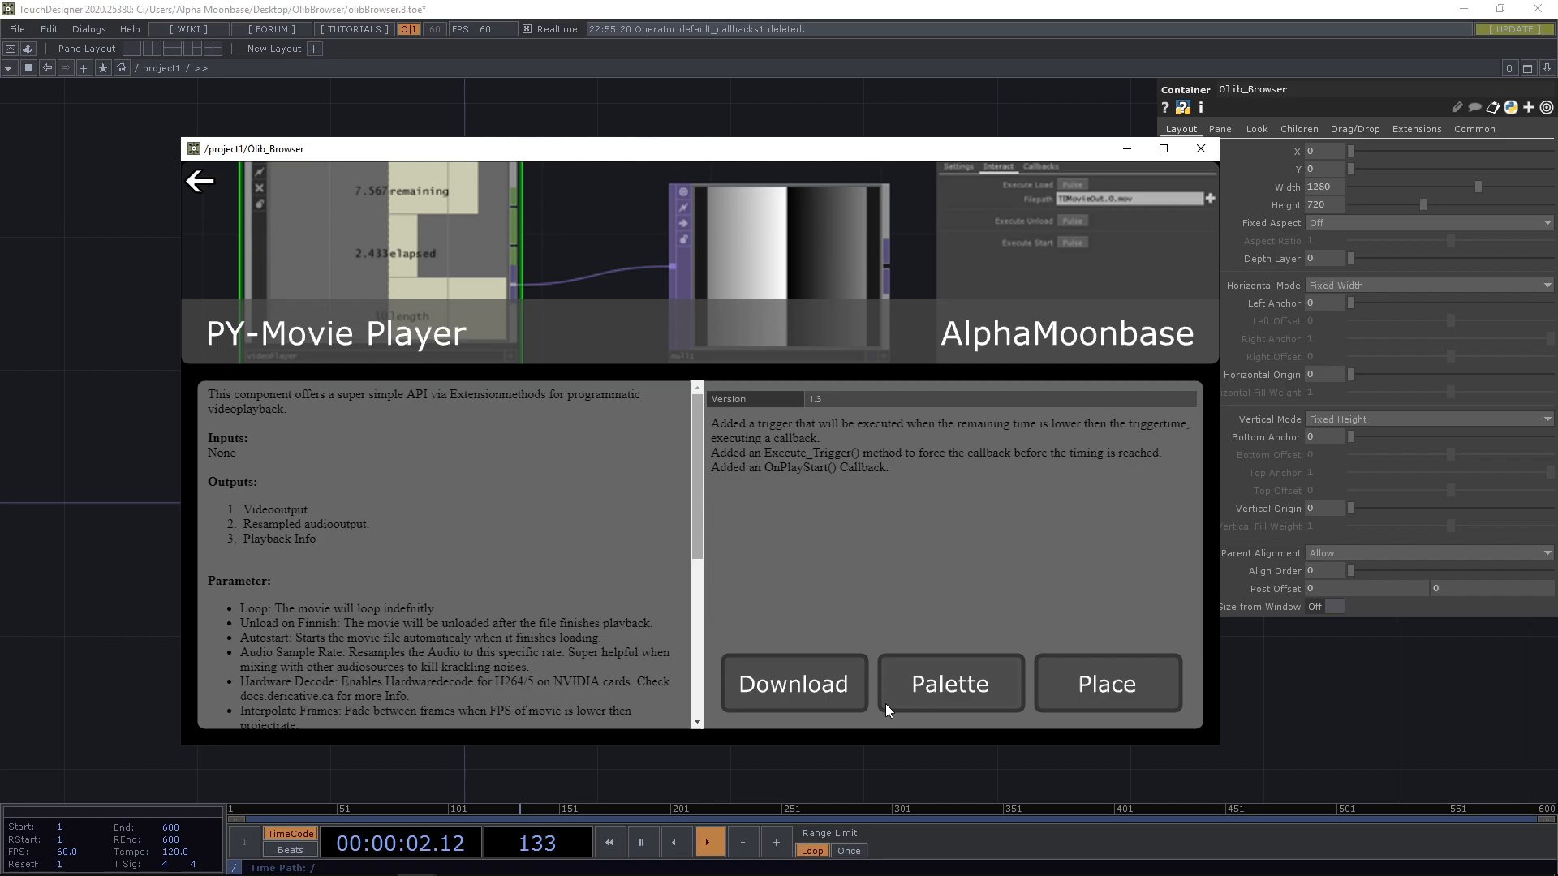
{"action": "mouse_move", "coordinate": [1176, 708]}
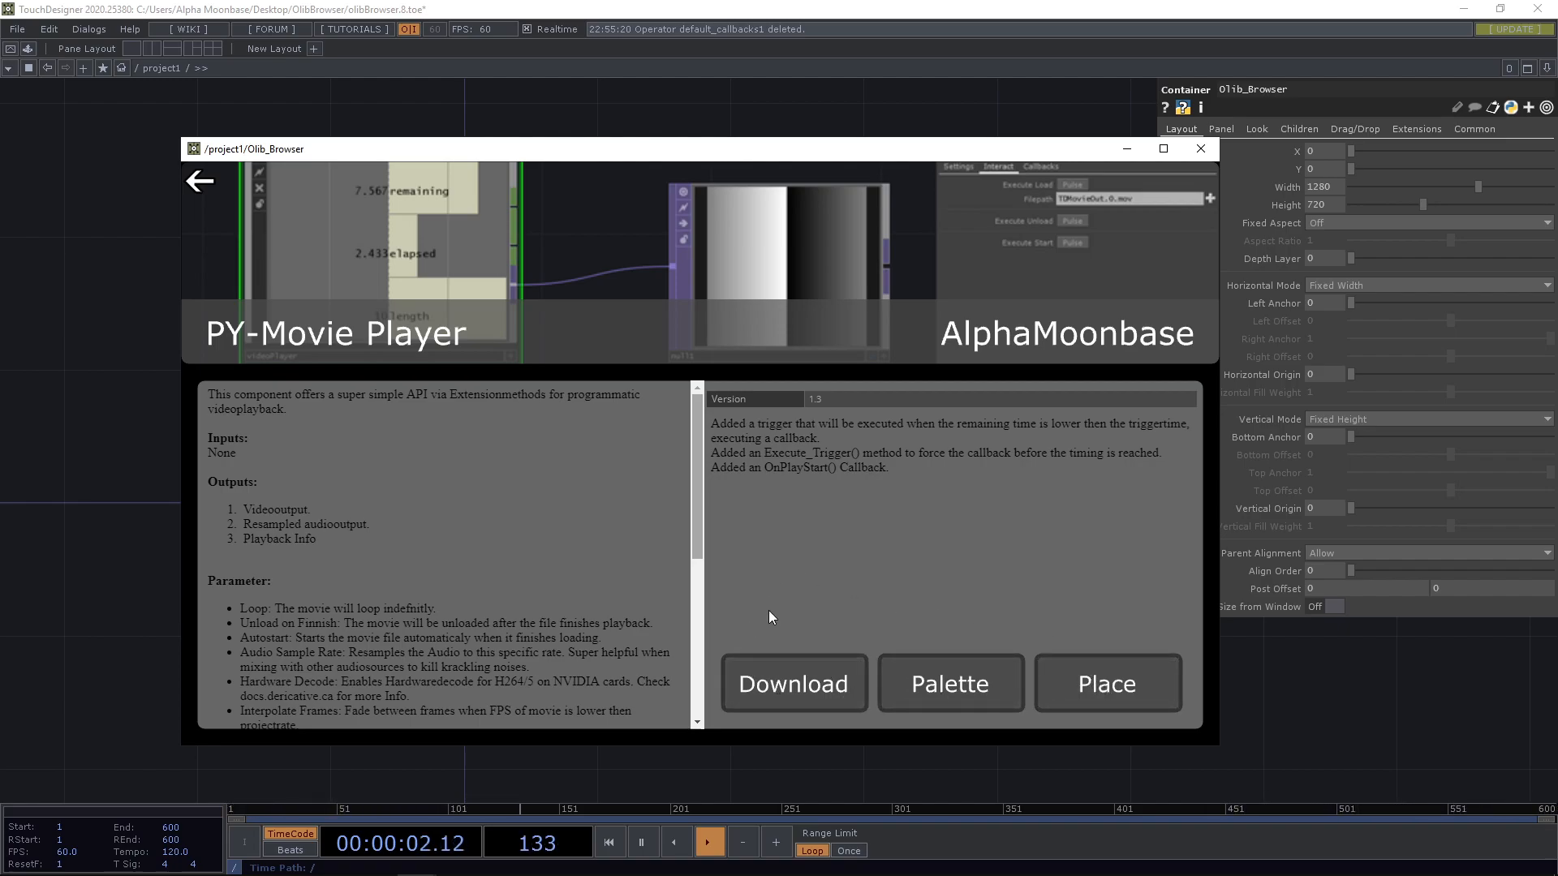
{"action": "mouse_move", "coordinate": [782, 643]}
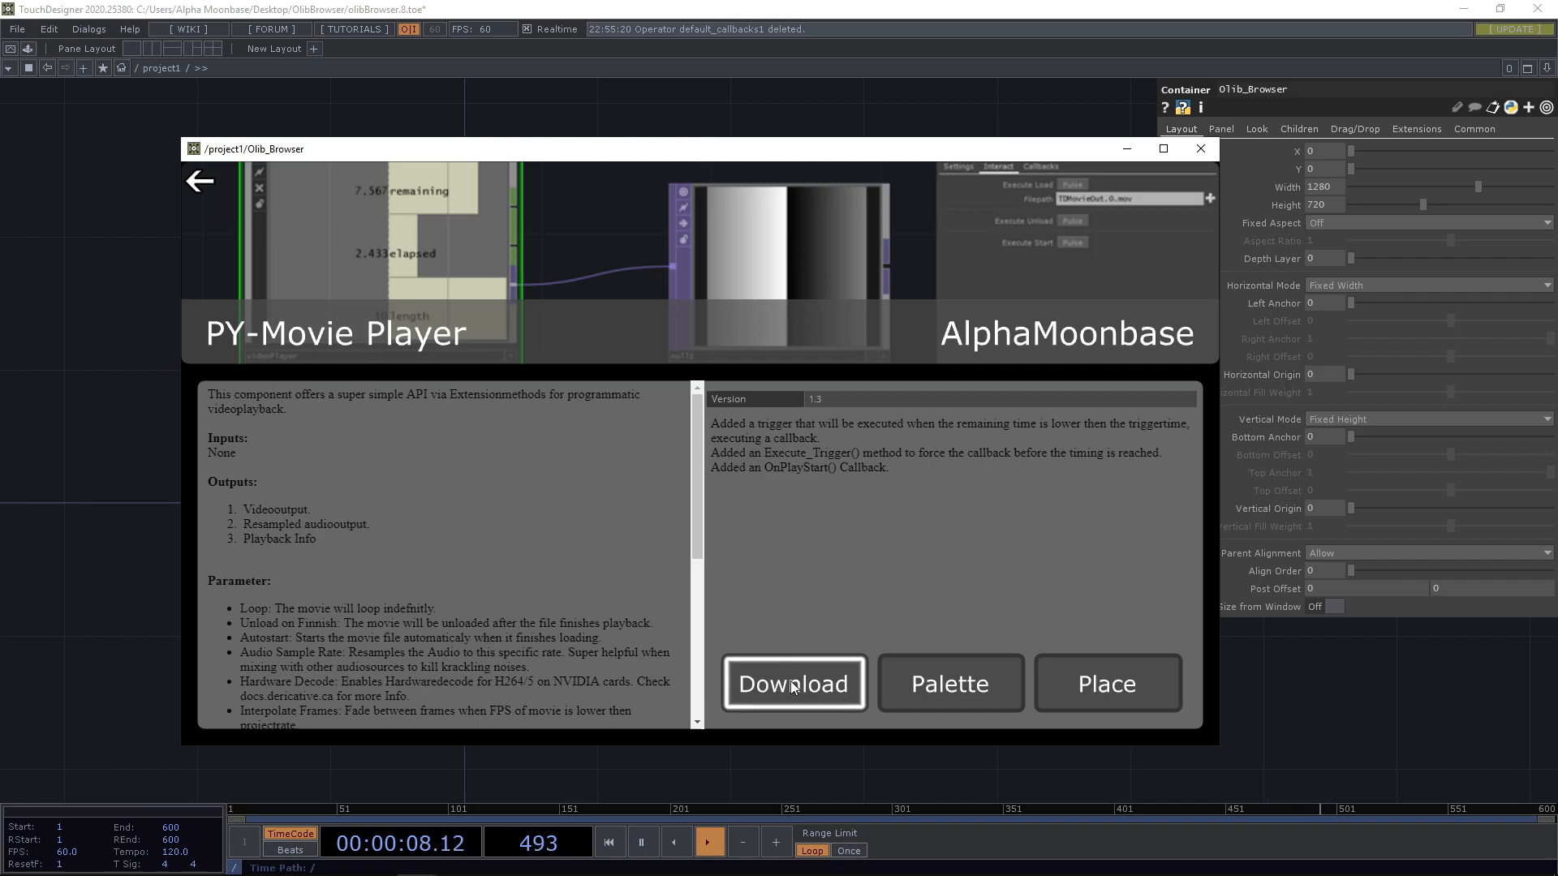
{"action": "mouse_move", "coordinate": [917, 597]}
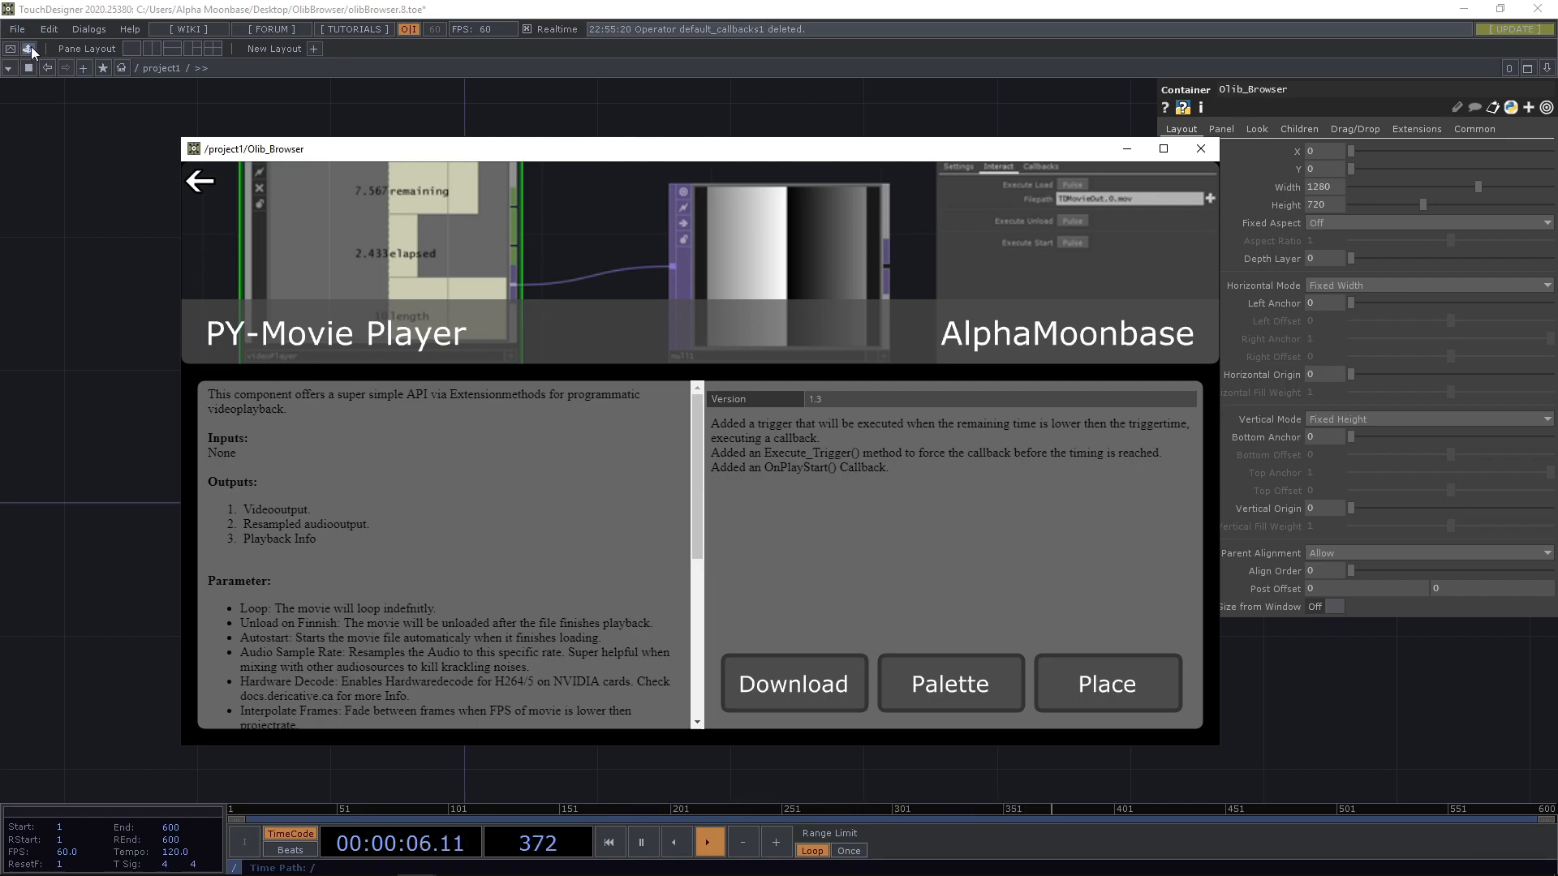
{"action": "left_click", "coordinate": [28, 48]}
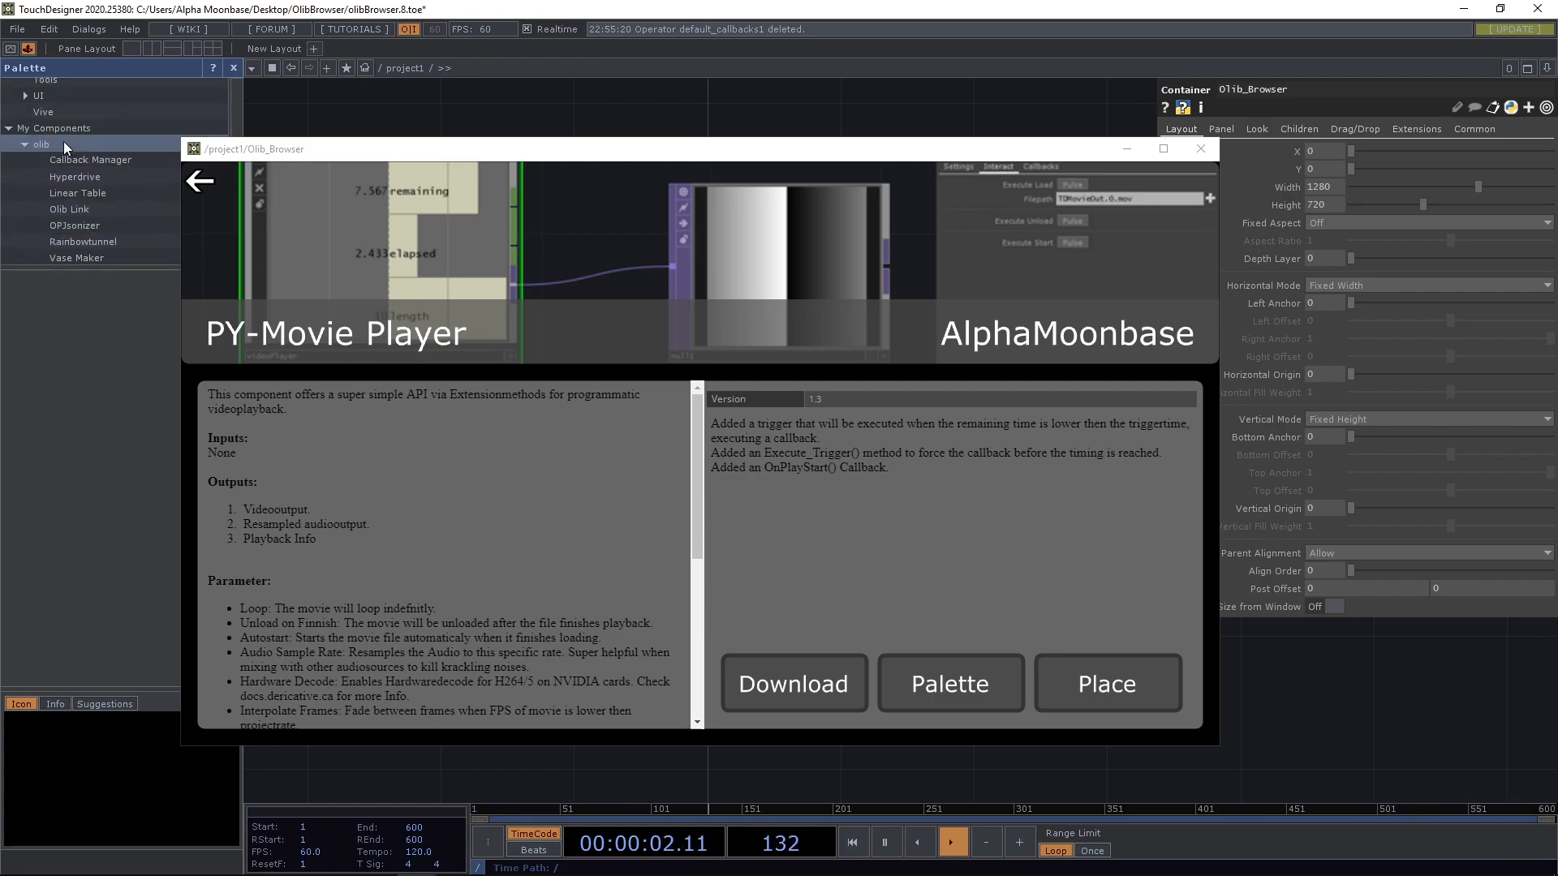
- Expand the olib folder under My Components to confirm PY-Movie Player was added
{"action": "left_click", "coordinate": [89, 159]}
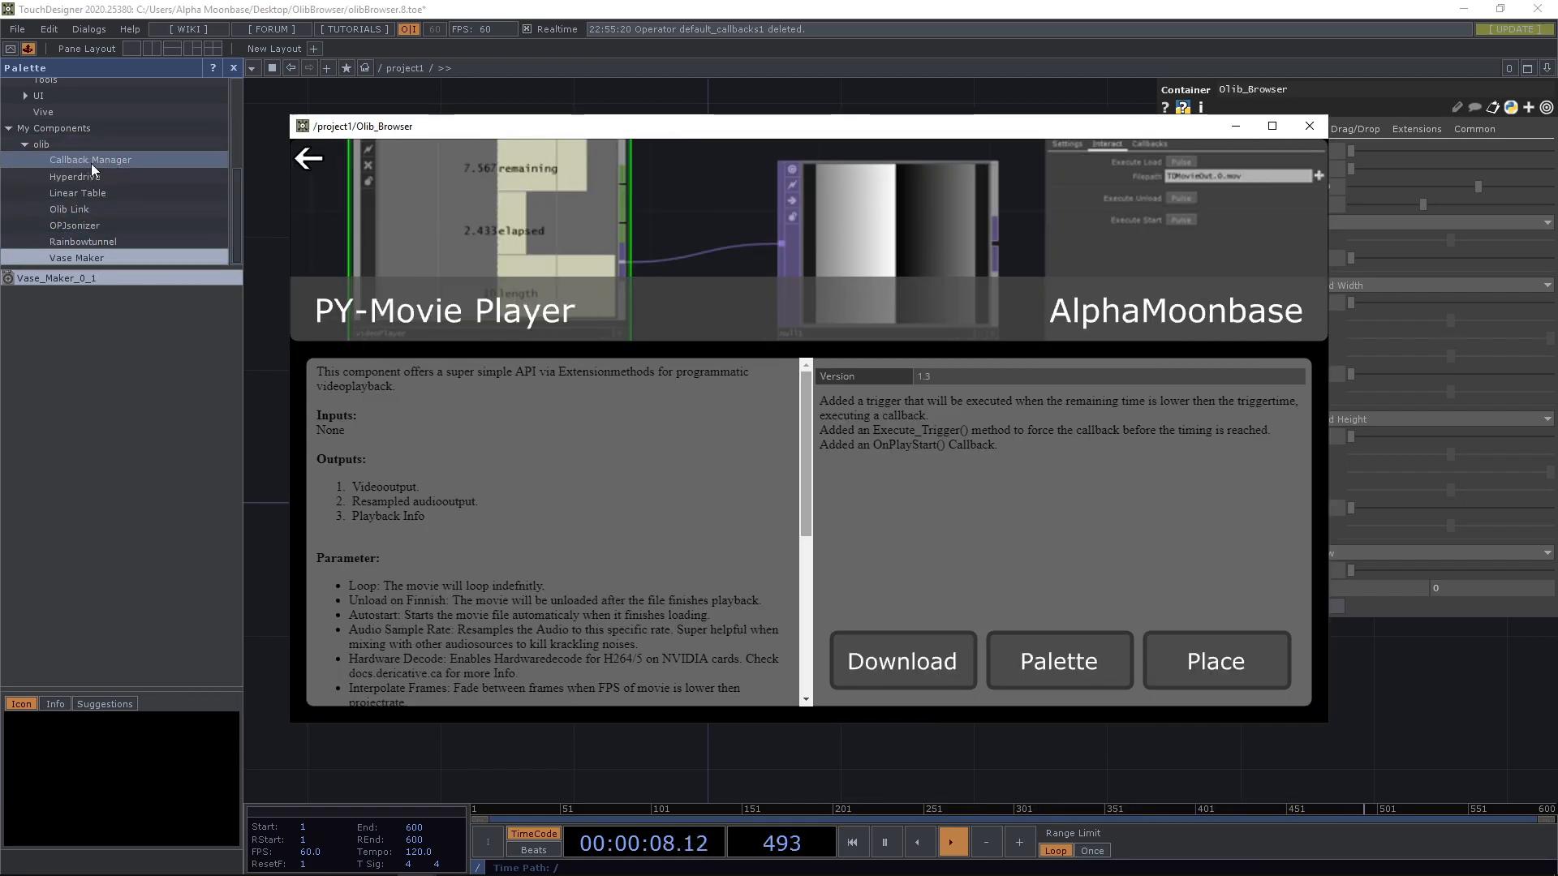
{"action": "left_click", "coordinate": [75, 176]}
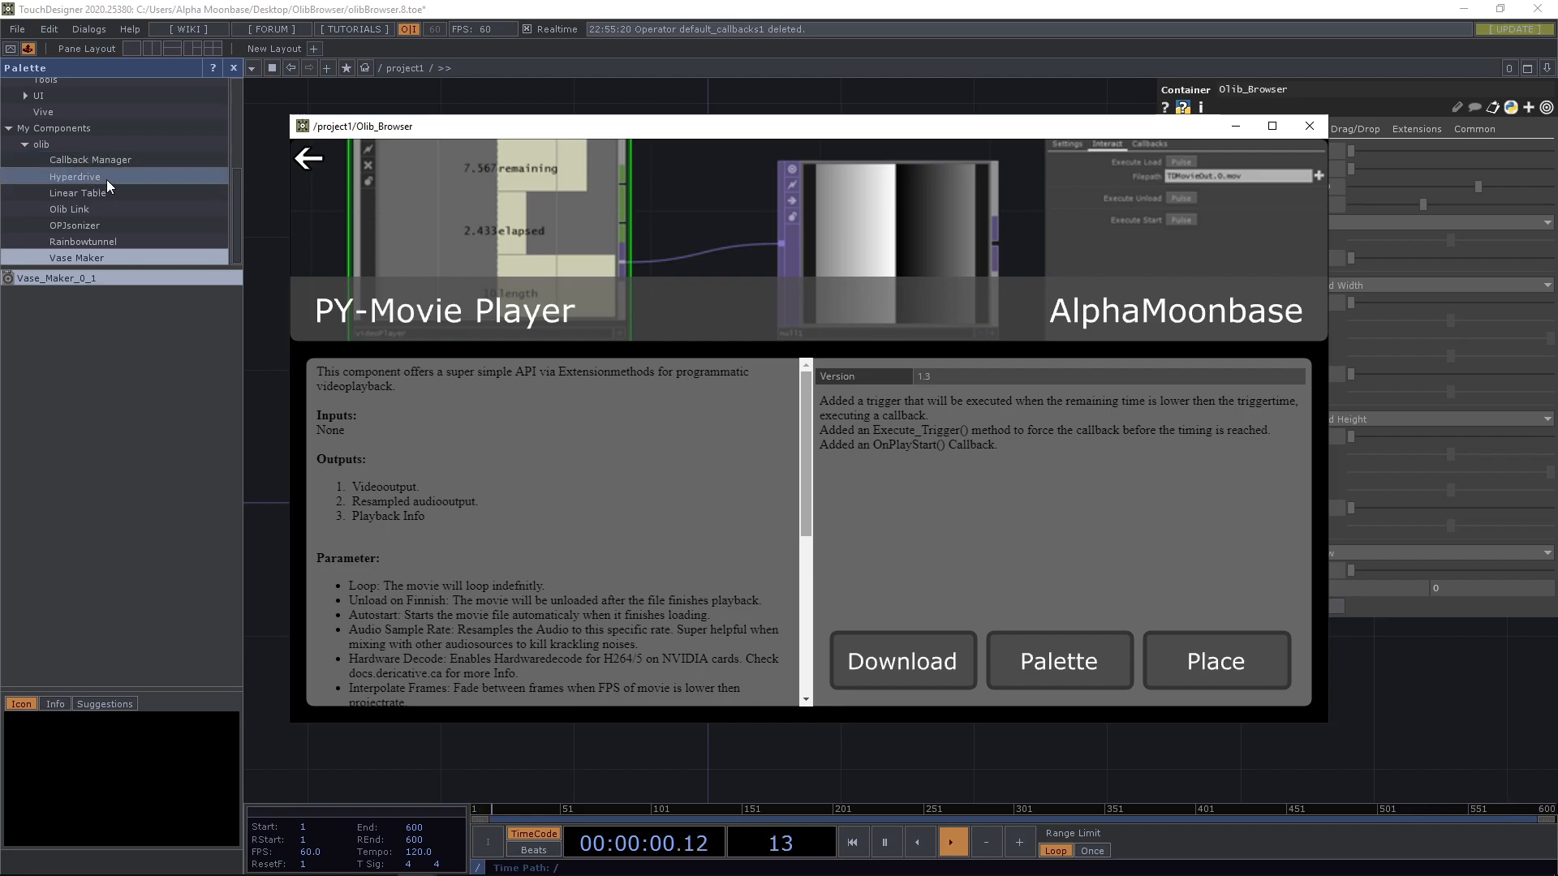
{"action": "left_click", "coordinate": [90, 159]}
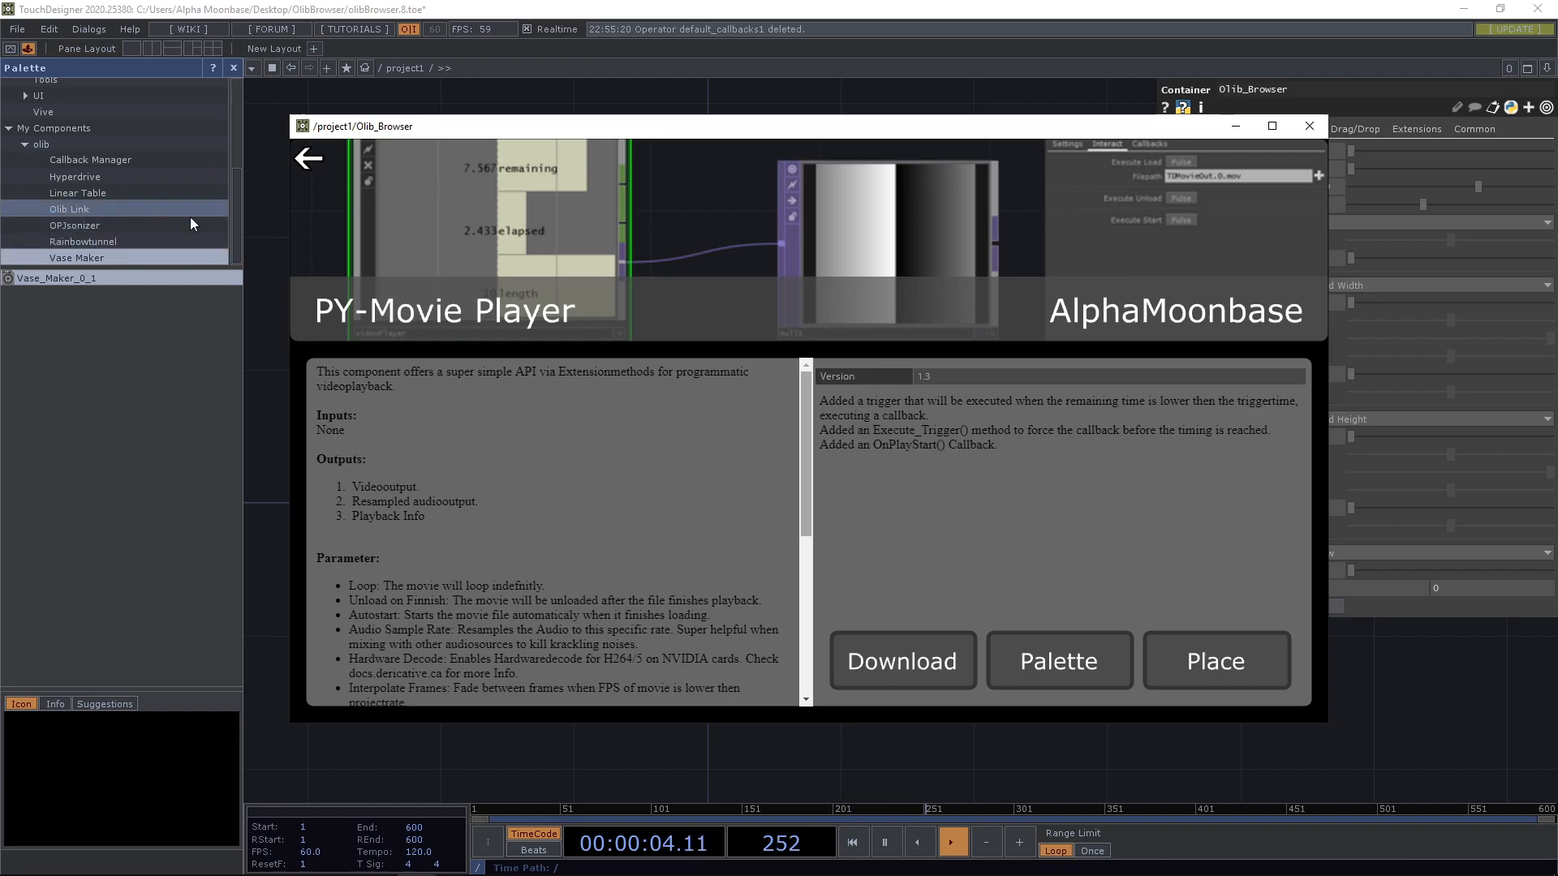
{"action": "left_click", "coordinate": [82, 242]}
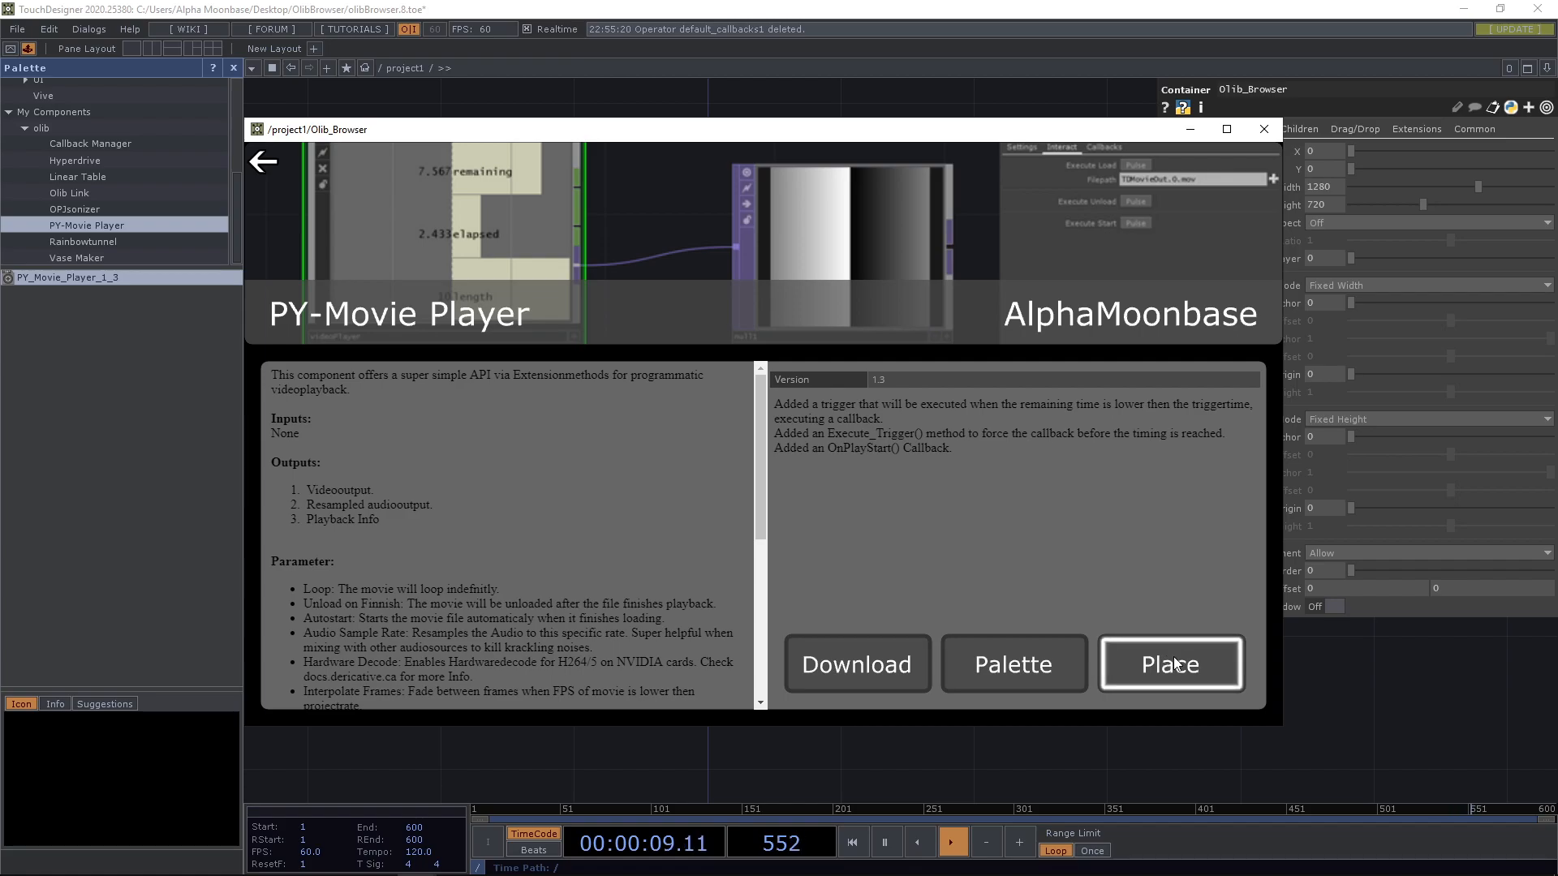
- Place PY-Movie Player, browse Circular Audio and Hyperdrive, and place Hyperdrive
{"action": "left_click", "coordinate": [1169, 664]}
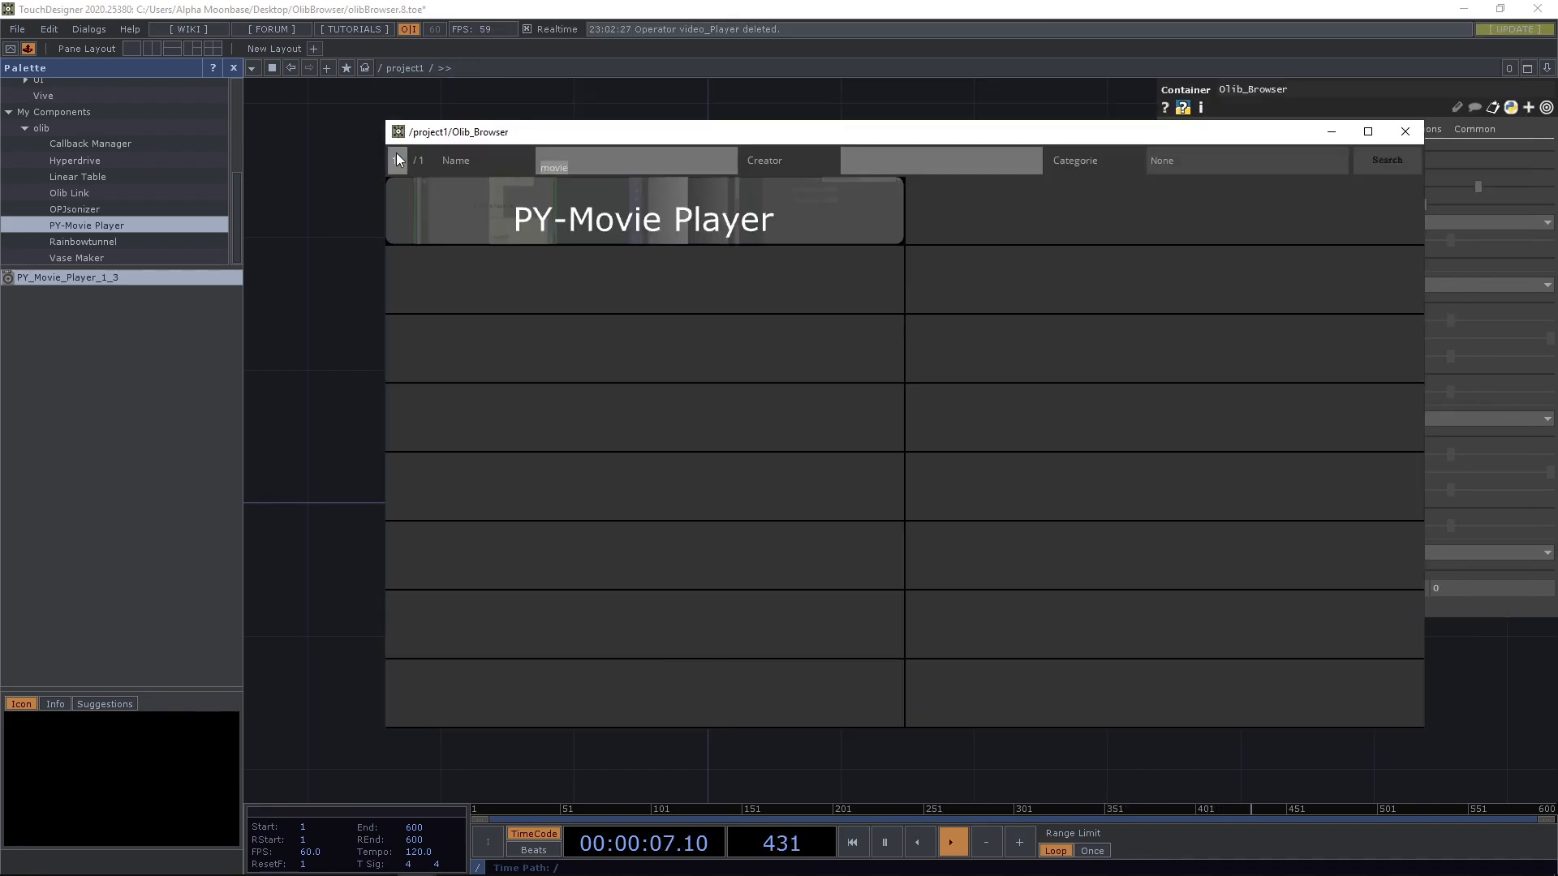
{"action": "left_click", "coordinate": [1246, 160]}
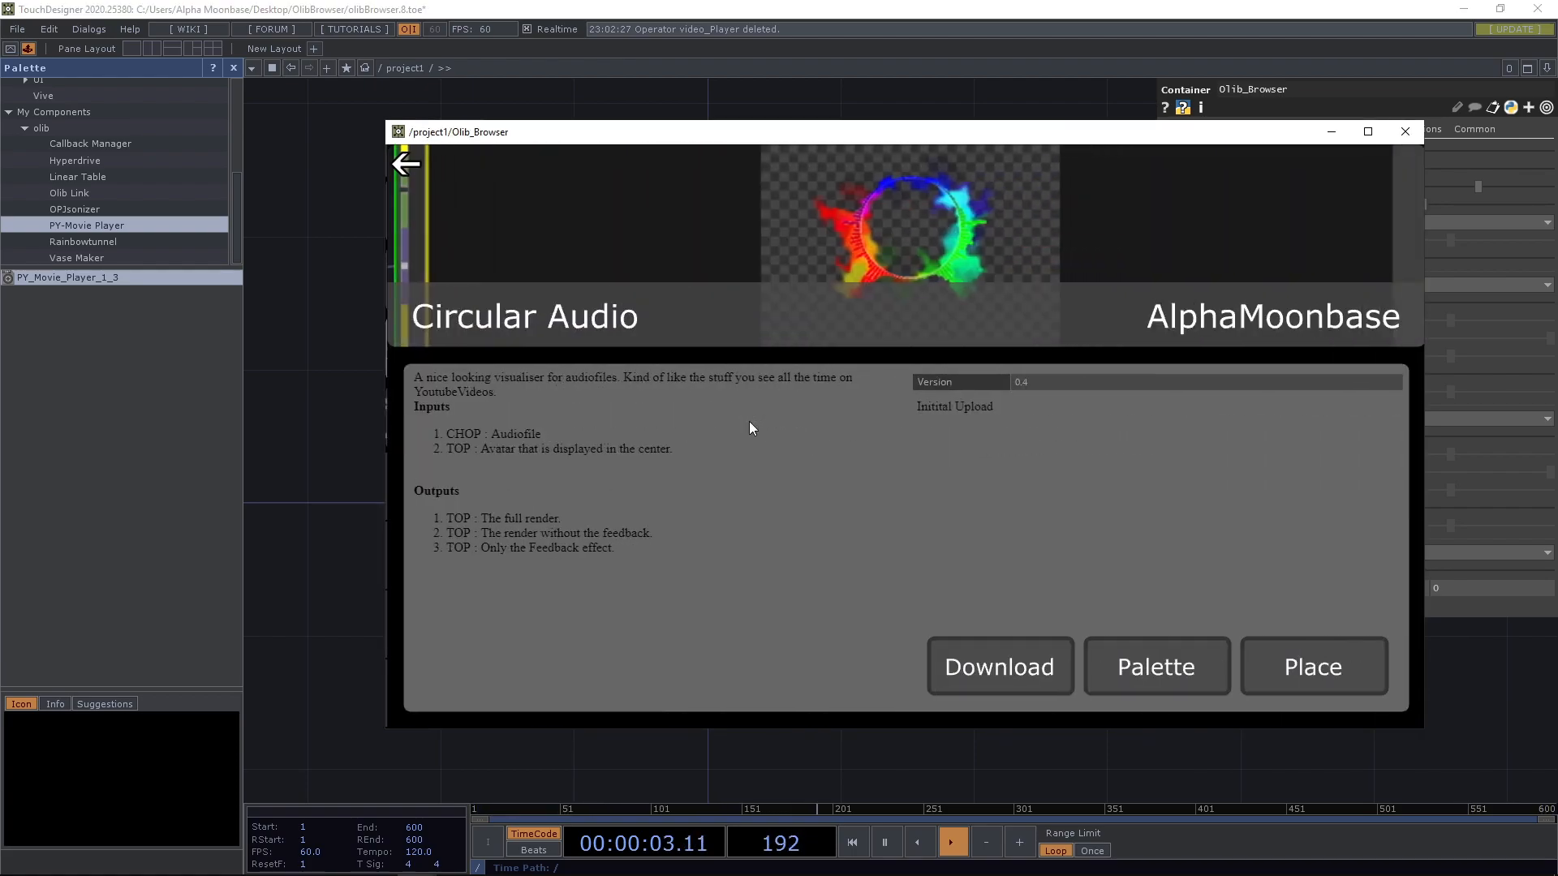
{"action": "left_click", "coordinate": [1311, 665]}
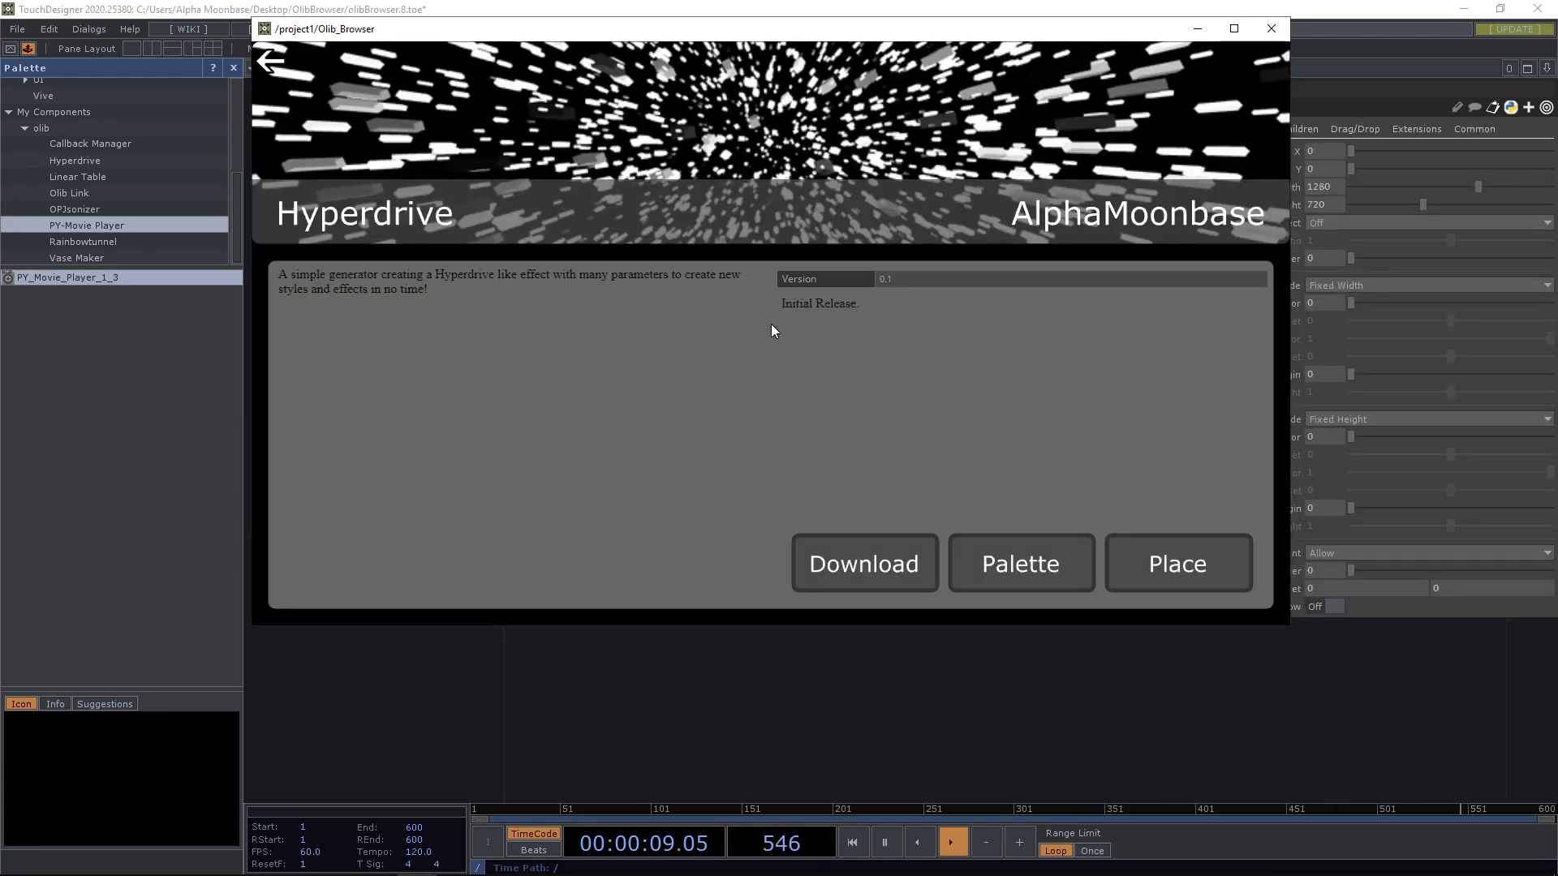
{"action": "left_click", "coordinate": [270, 61]}
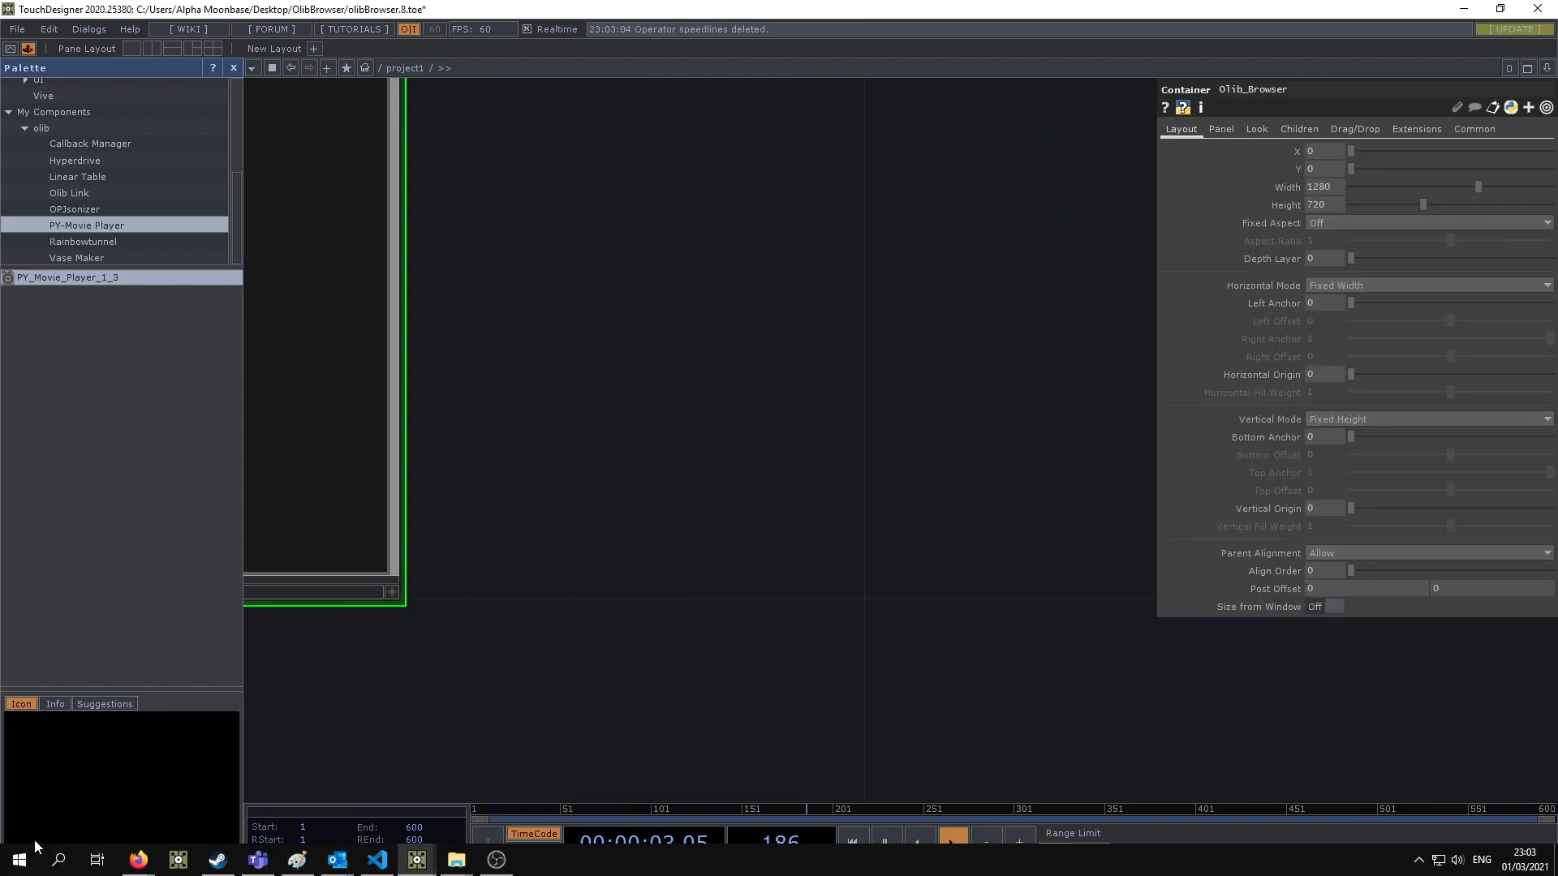
- Switch to Firefox and select the OLIB Browser page address
{"action": "left_click", "coordinate": [137, 858]}
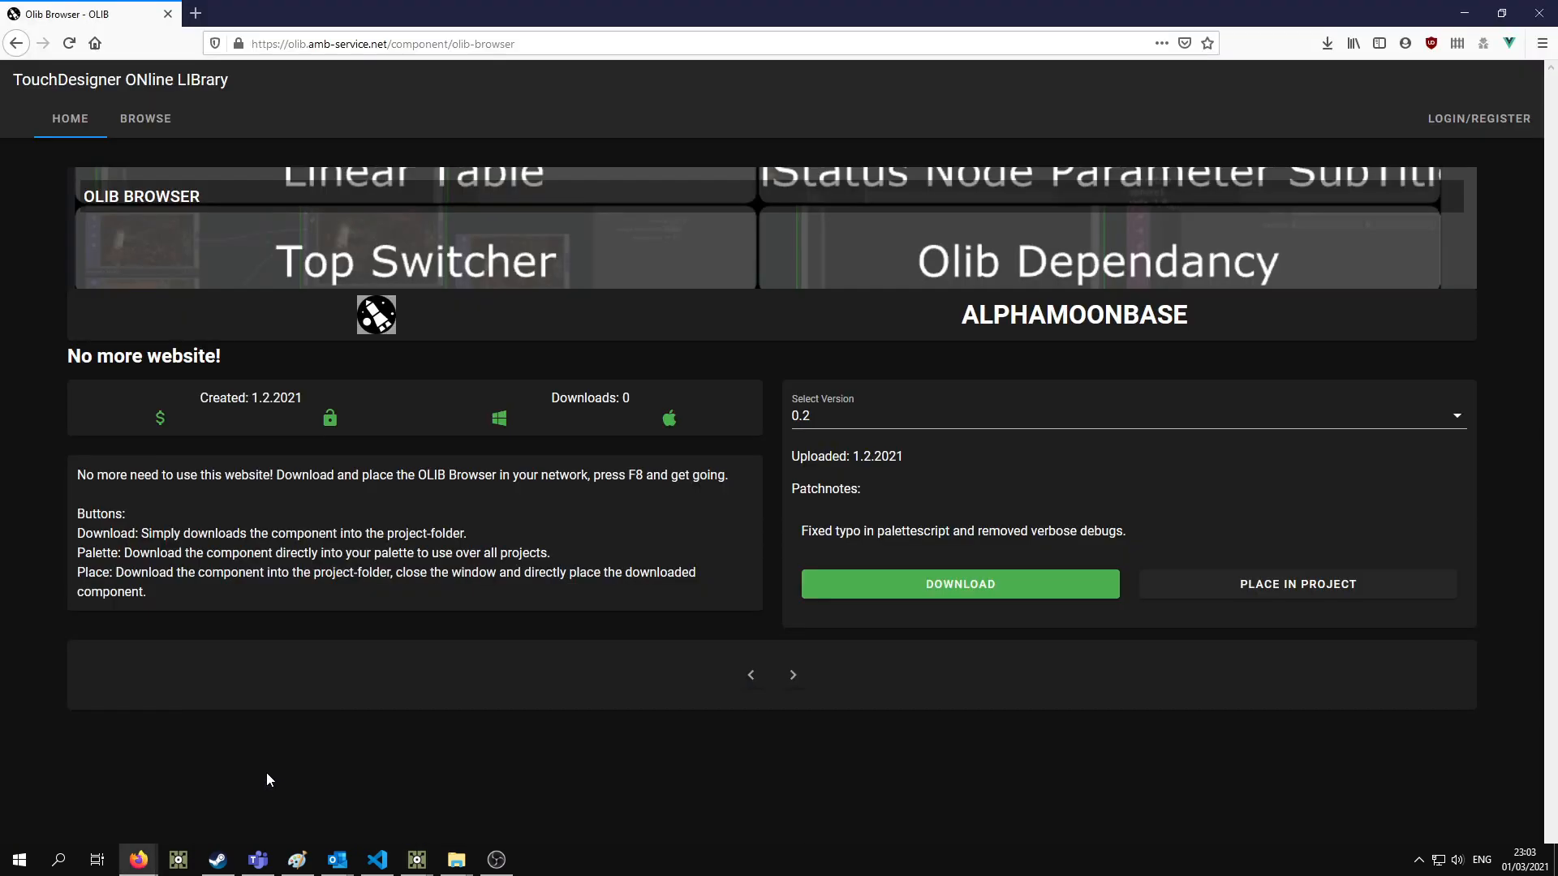
{"action": "left_click", "coordinate": [398, 43]}
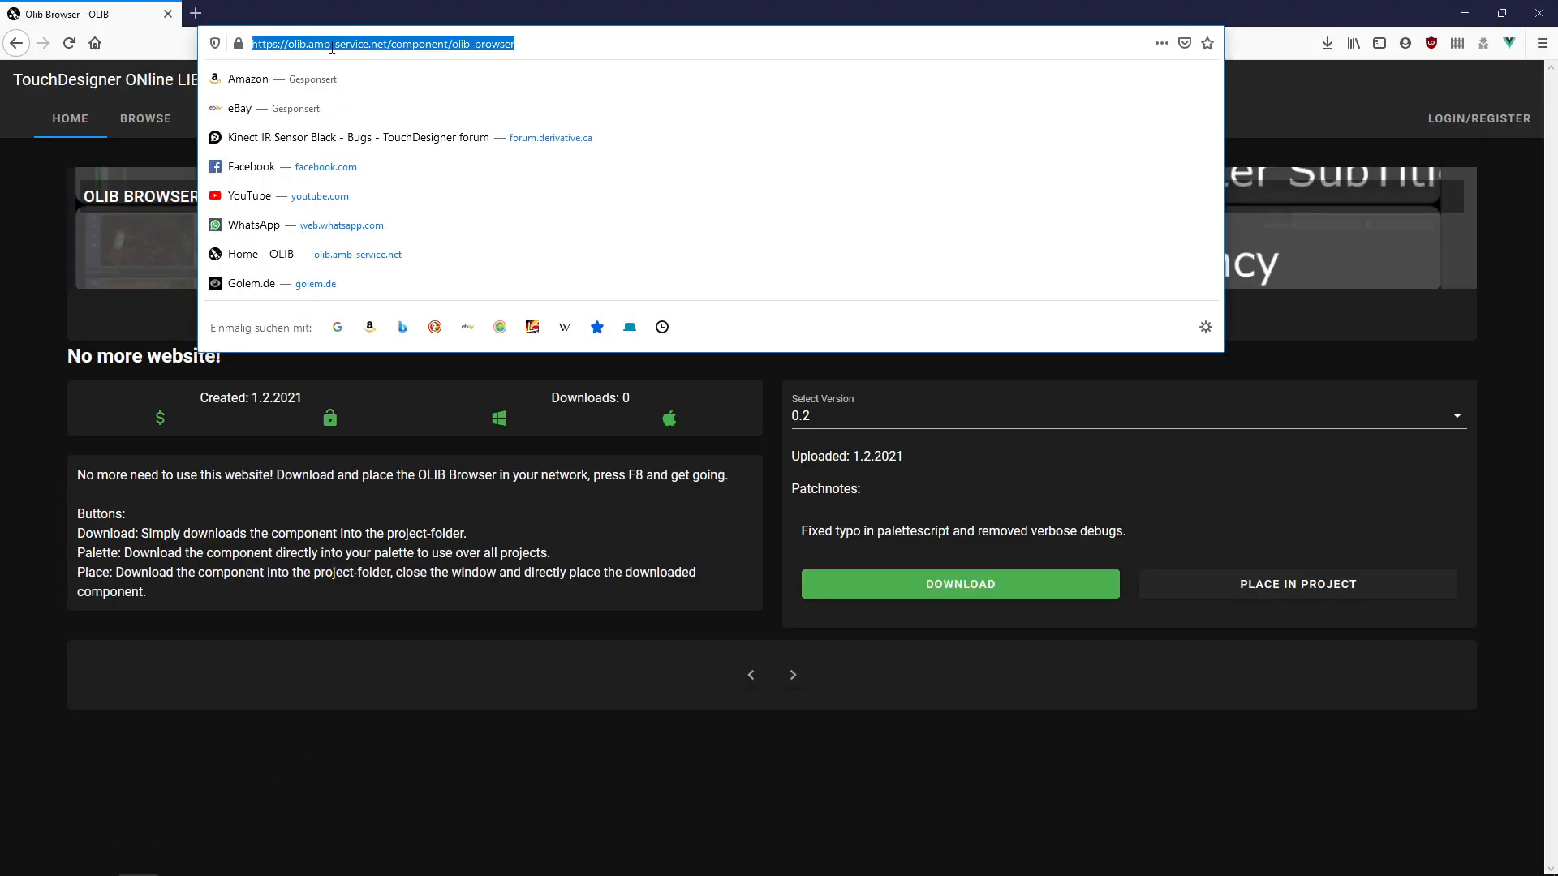
{"action": "mouse_move", "coordinate": [561, 45]}
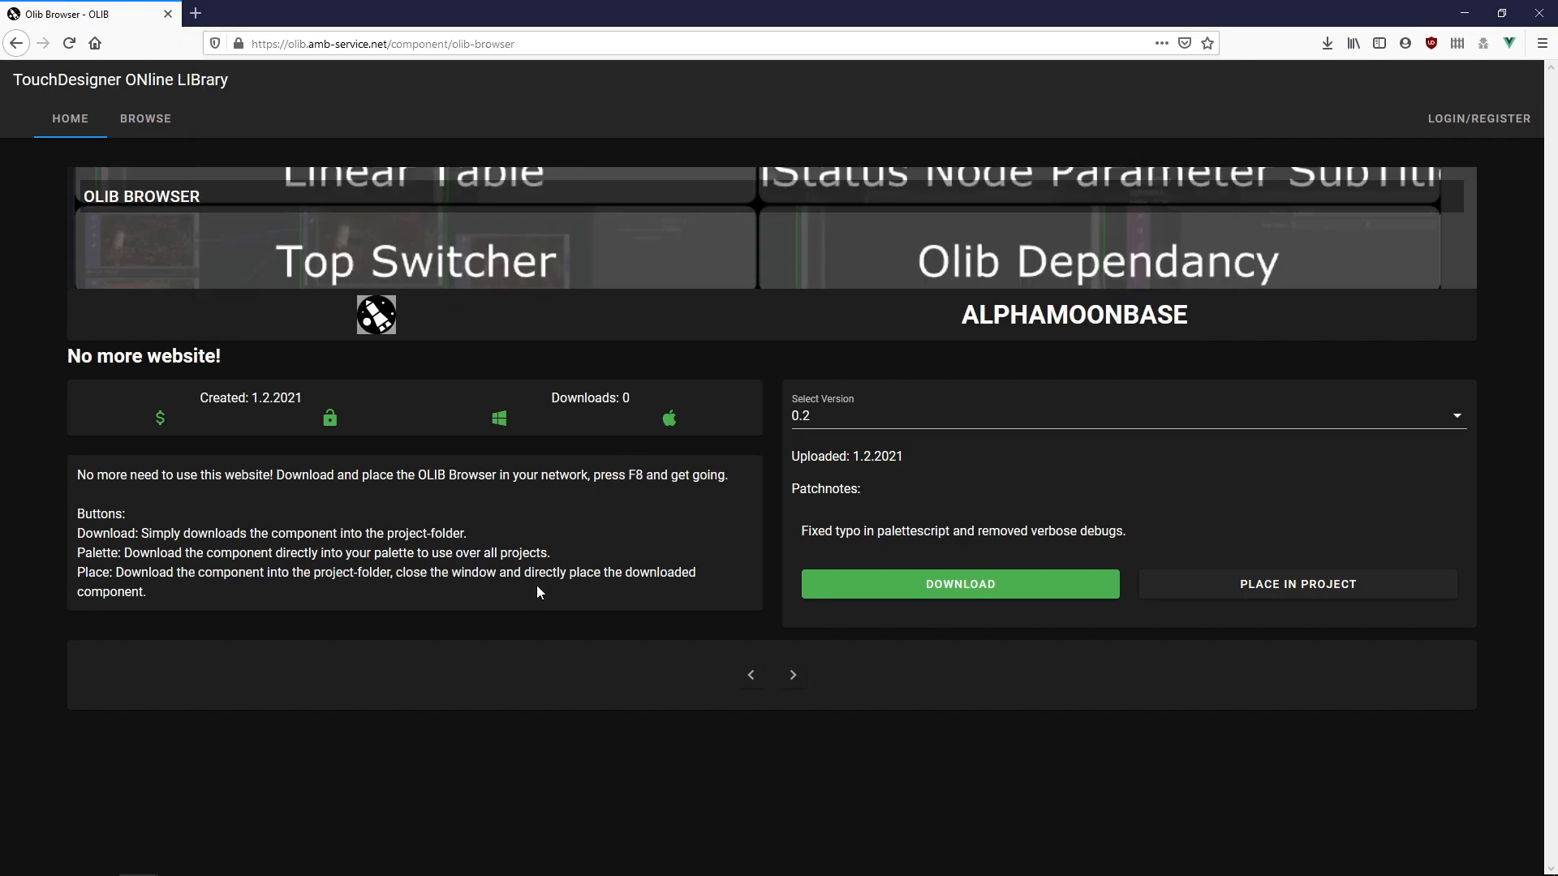
{"action": "mouse_move", "coordinate": [812, 713]}
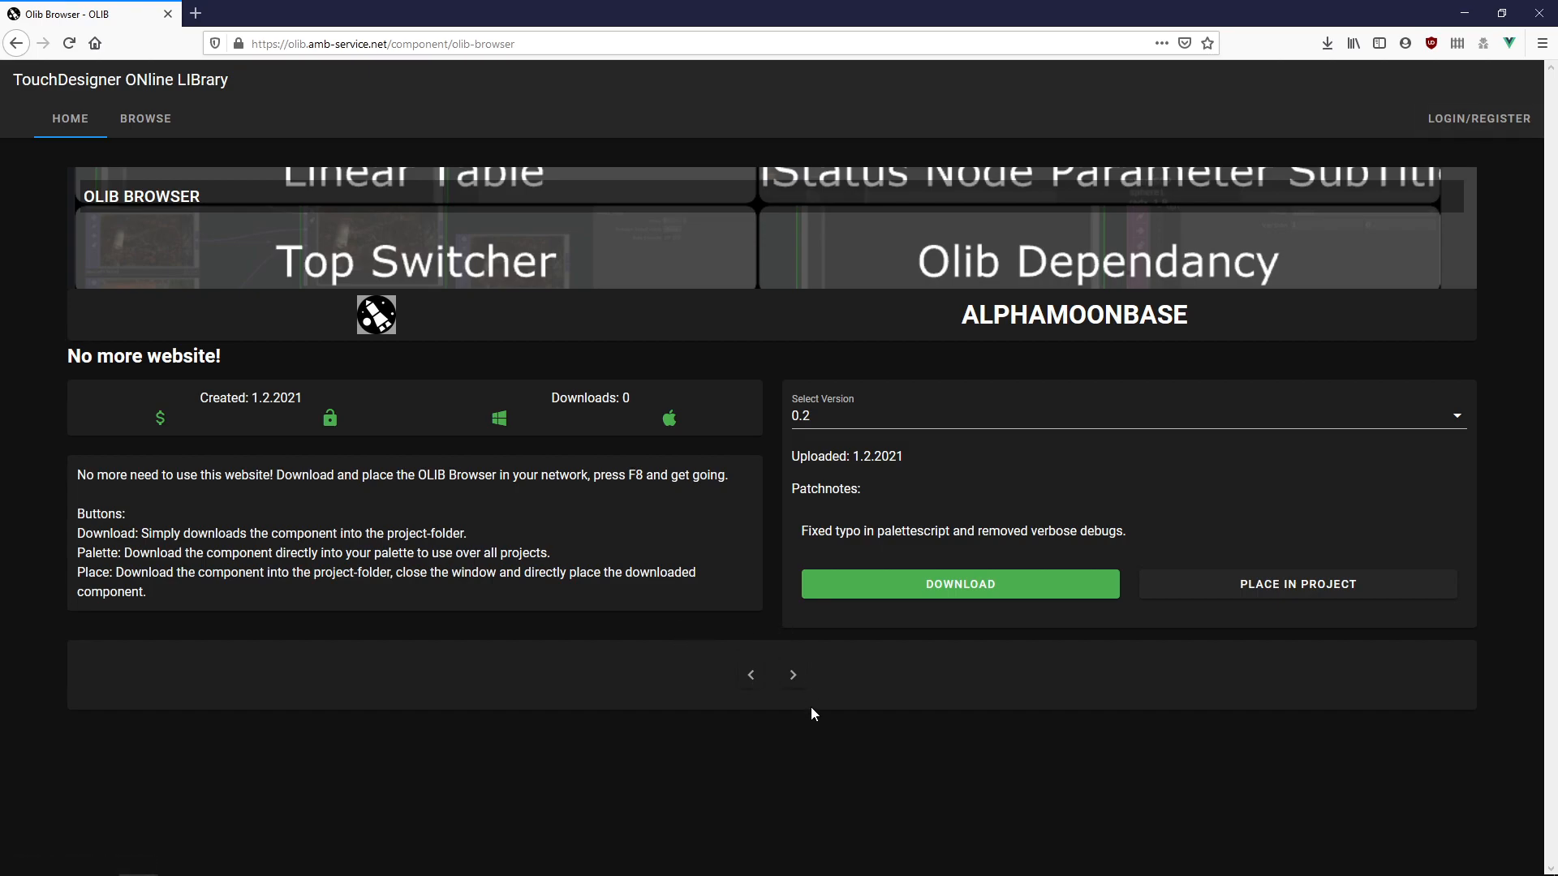